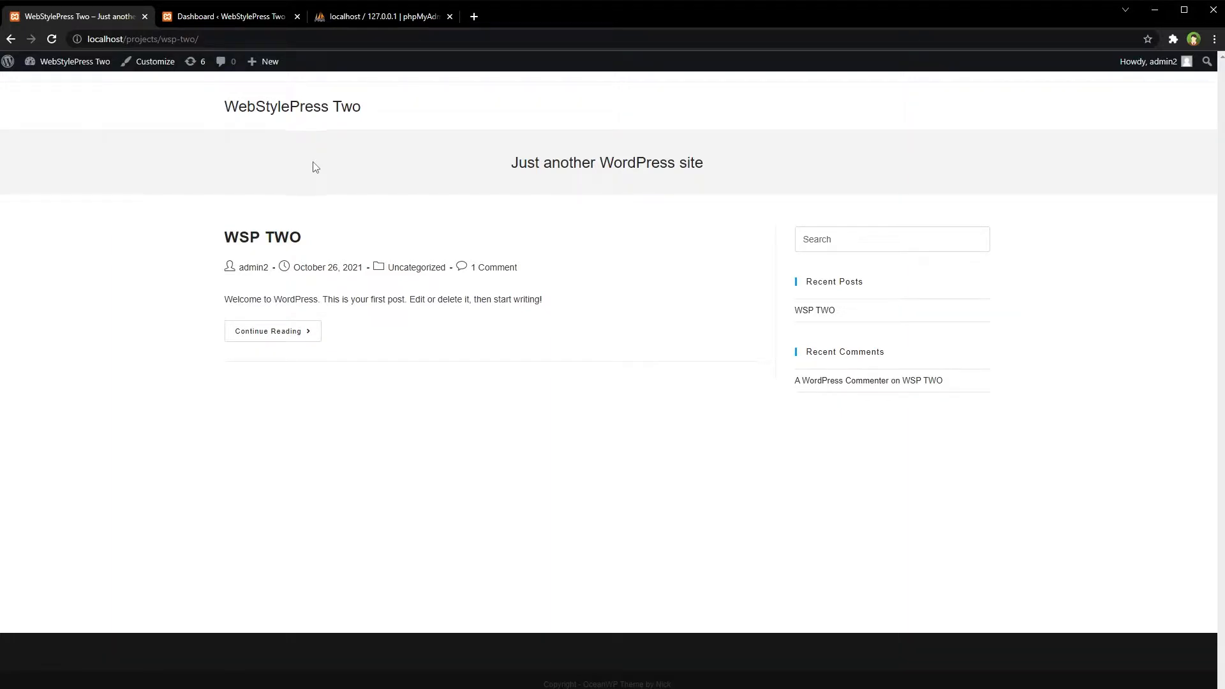
- Move from the site front page through the Dashboard tab to the phpMyAdmin server overview
key("ctrl+a")
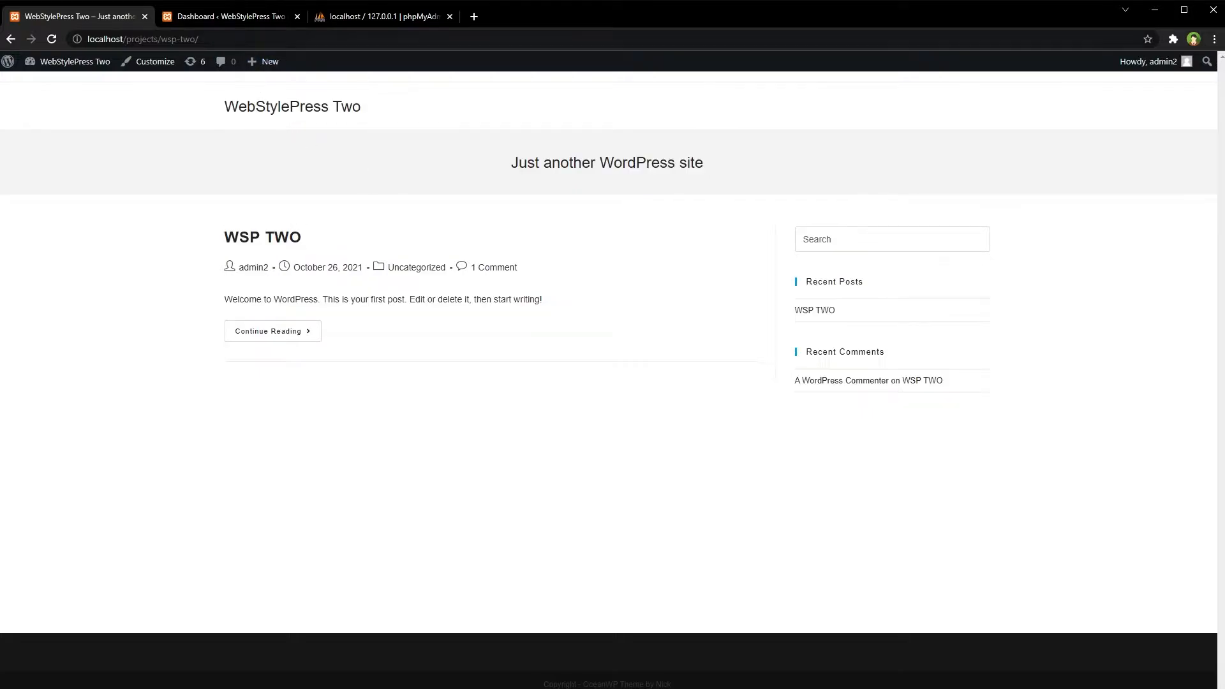
left_click(228, 15)
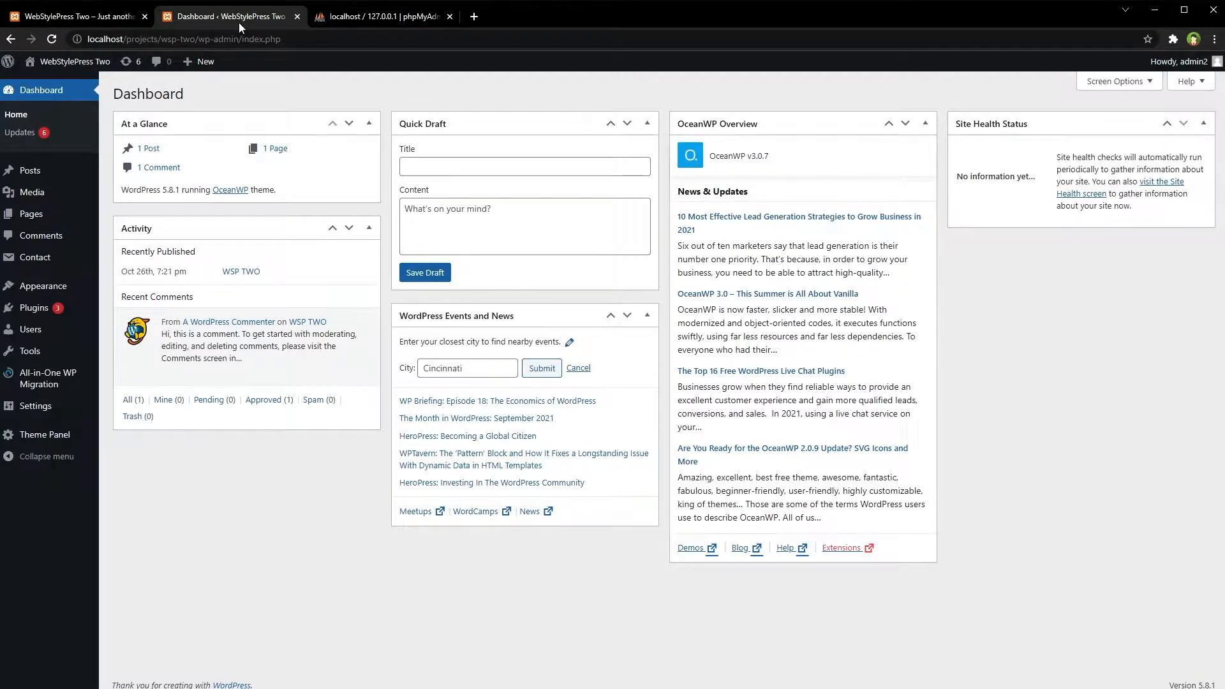
left_click(380, 15)
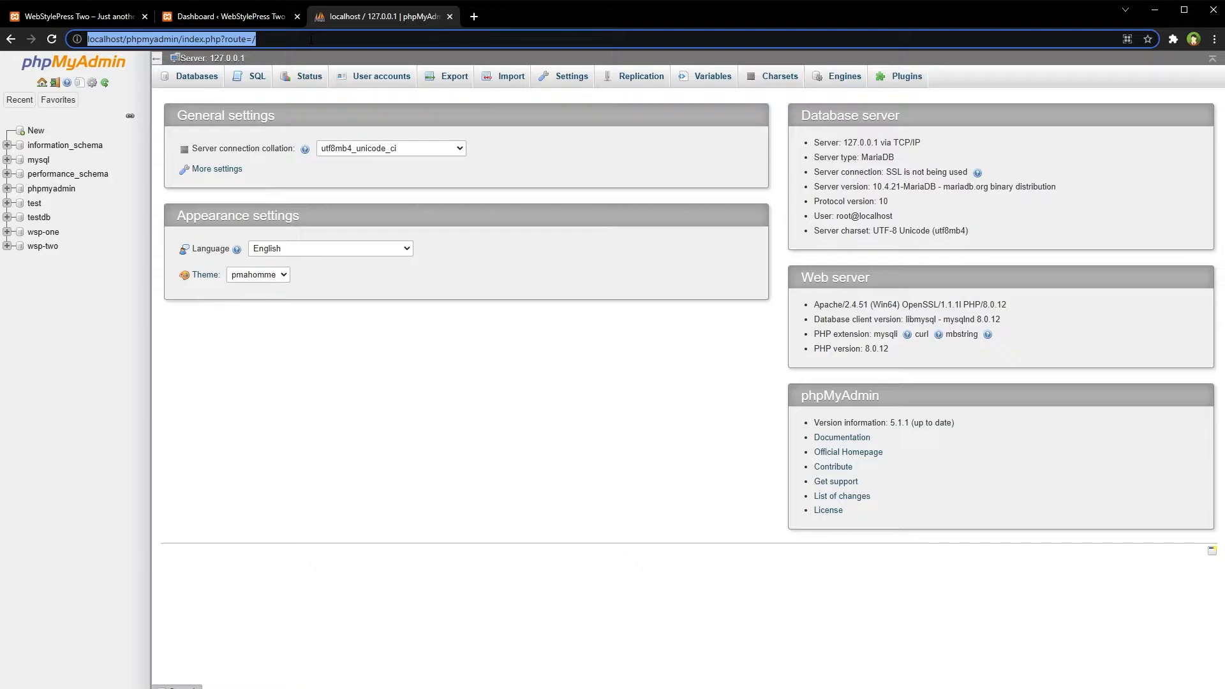
- Return to the WebStylePress Two dashboard showing WordPress 5.8.1 with the OceanWP theme
left_click(228, 15)
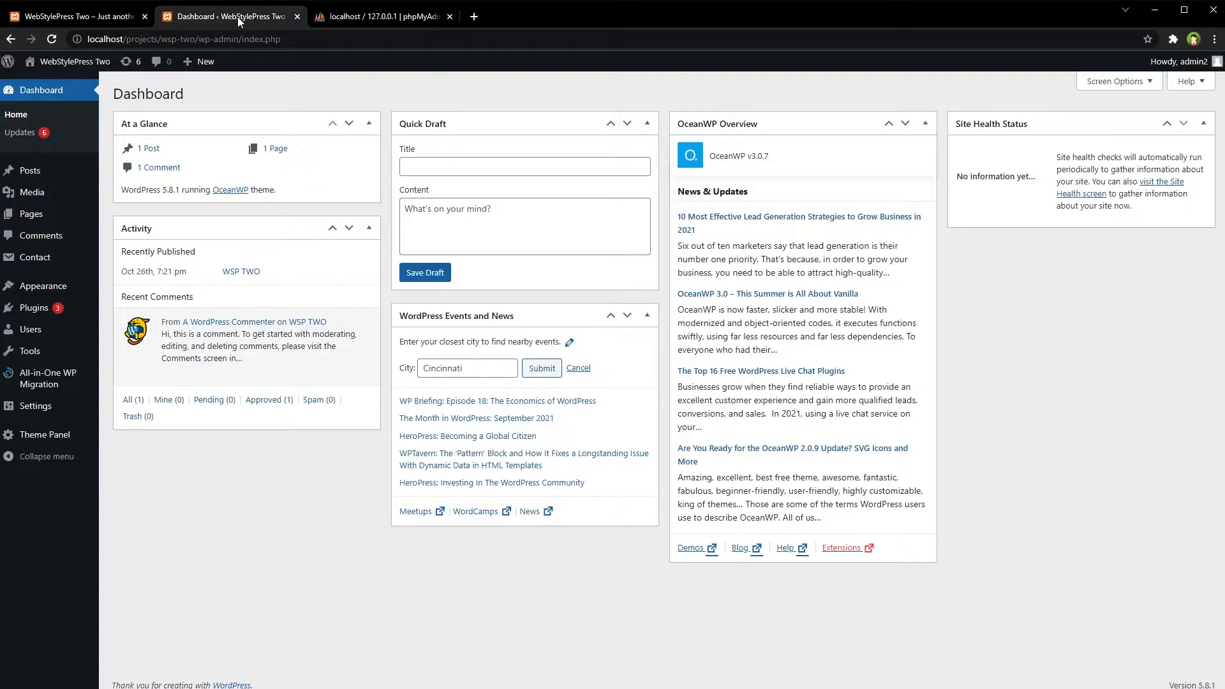
mouse_move(275, 486)
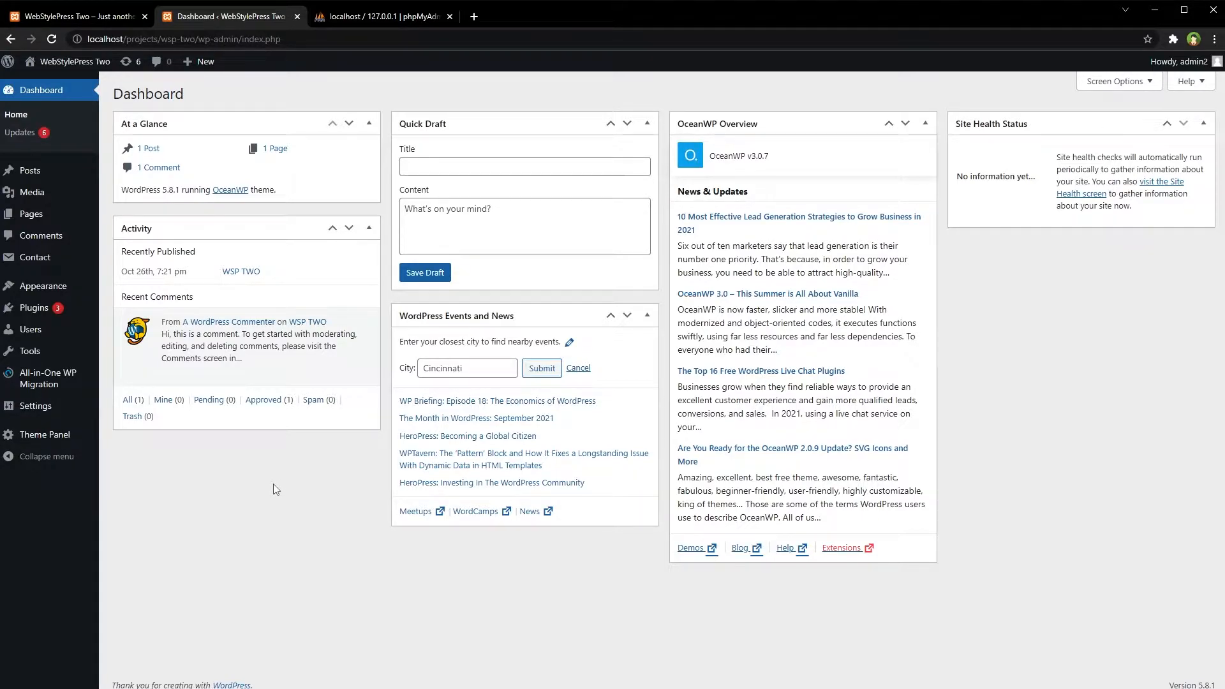
mouse_move(339, 509)
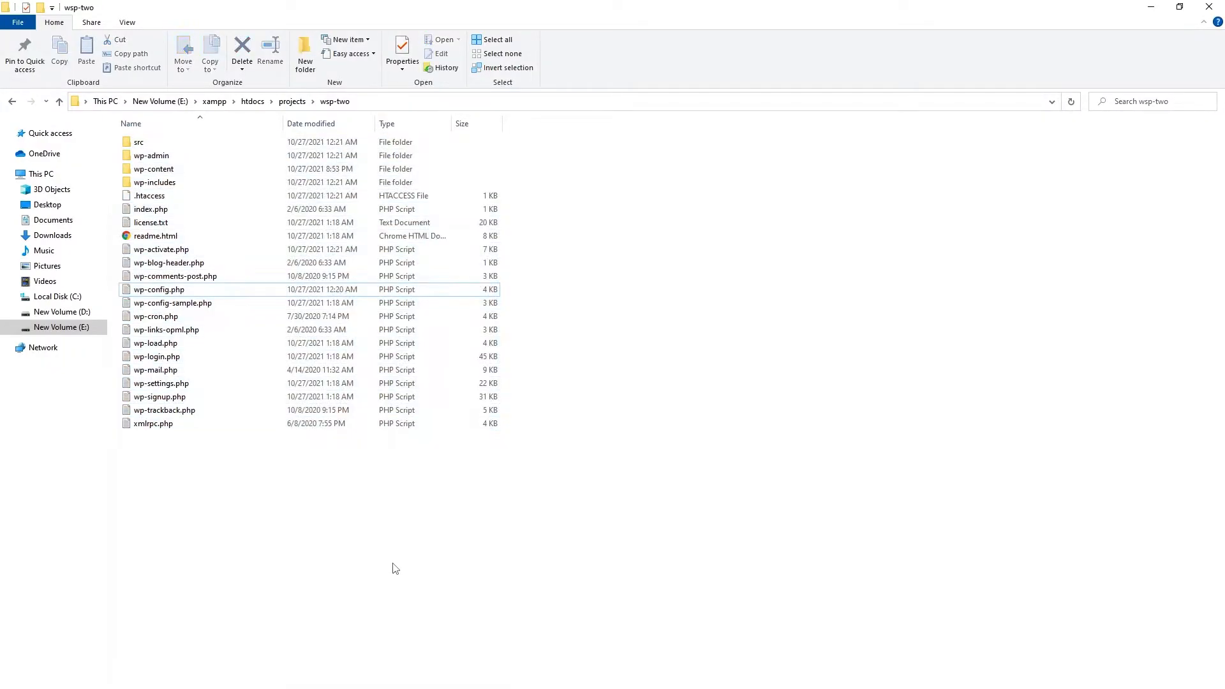
mouse_move(283, 498)
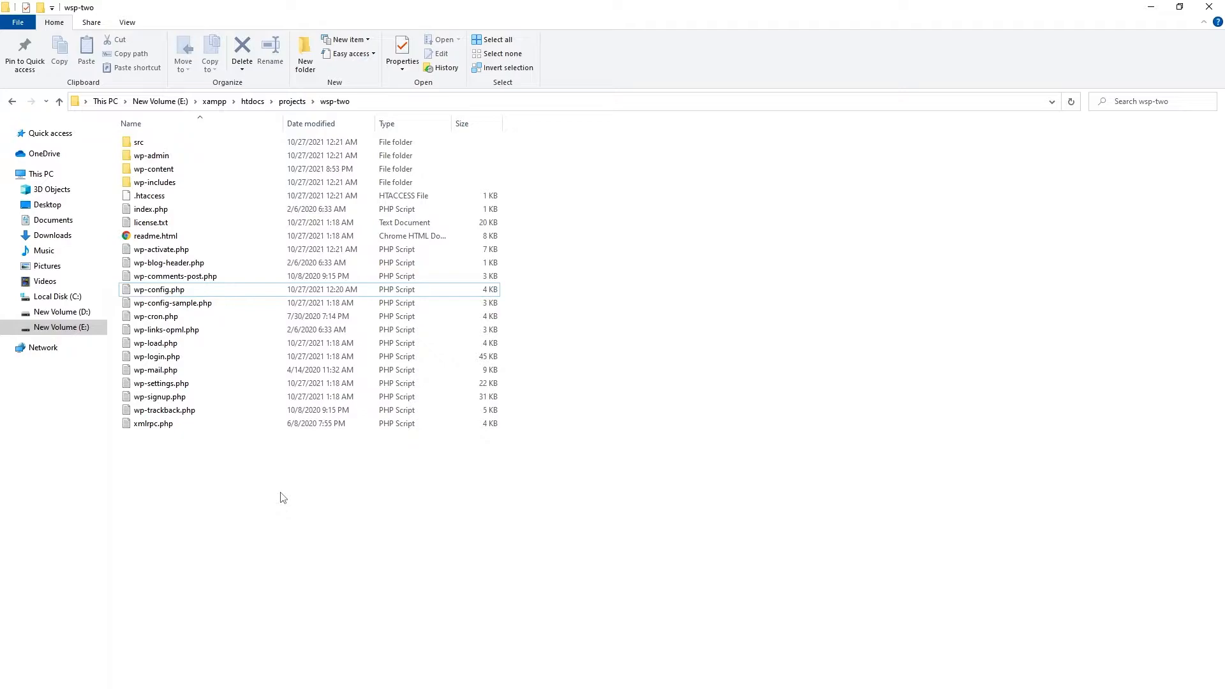
mouse_move(187, 315)
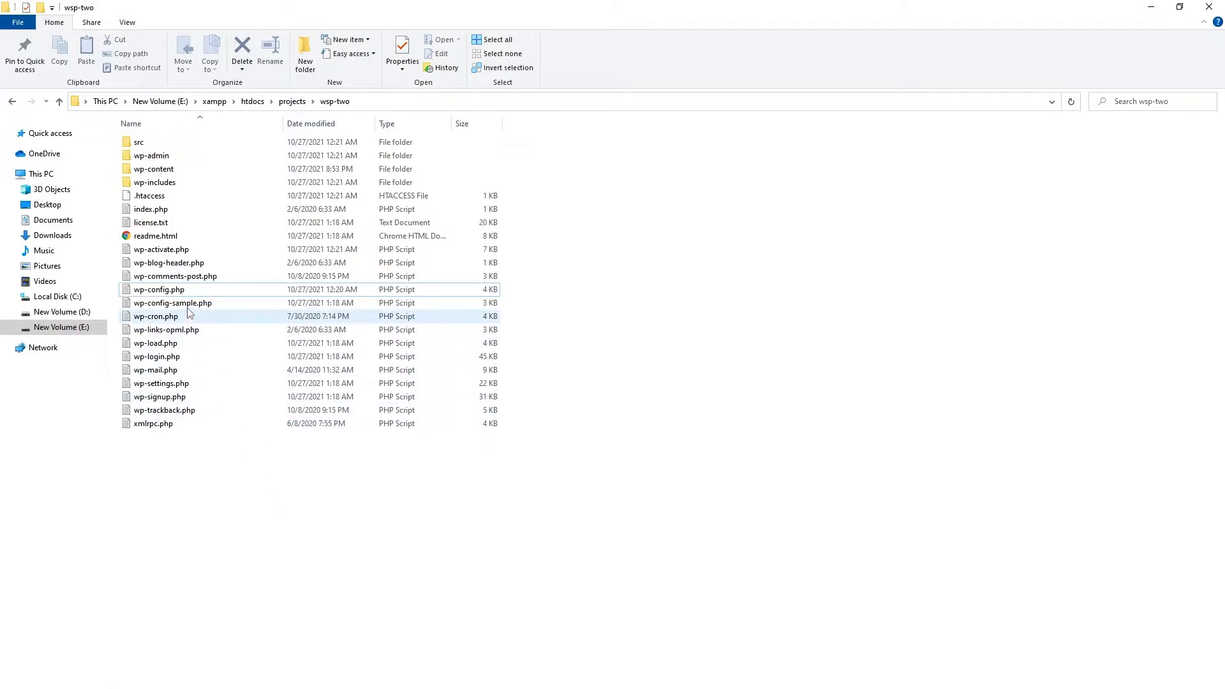
- Pick out wp-config.php in the wsp-two folder under xampp htdocs\projects
left_click(158, 289)
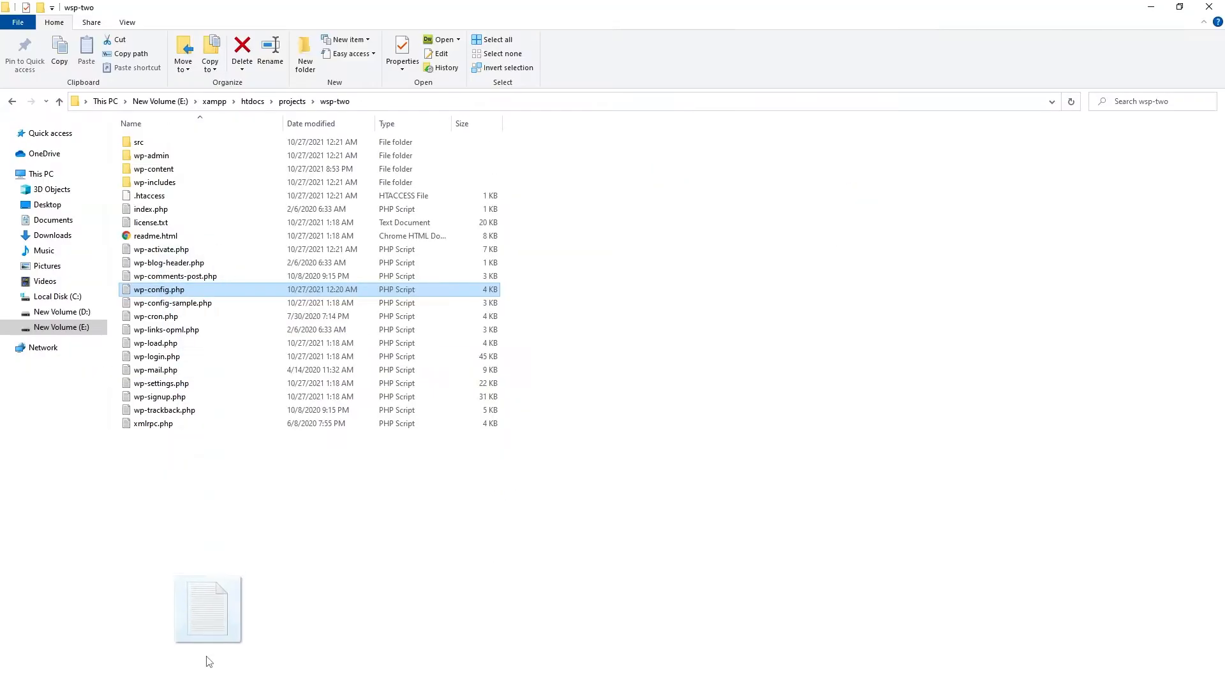
- Open wp-config.php in VS Code and highlight DB_NAME with its value 'wsp-two'
double_click(159, 290)
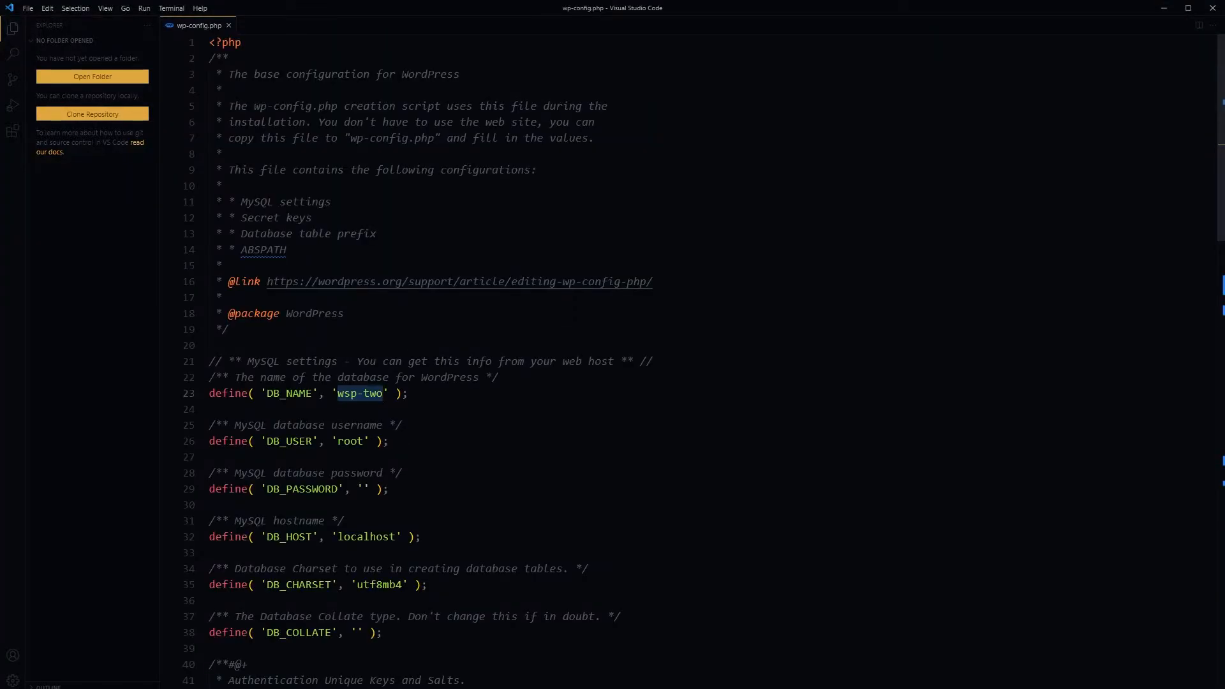
left_click(407, 393)
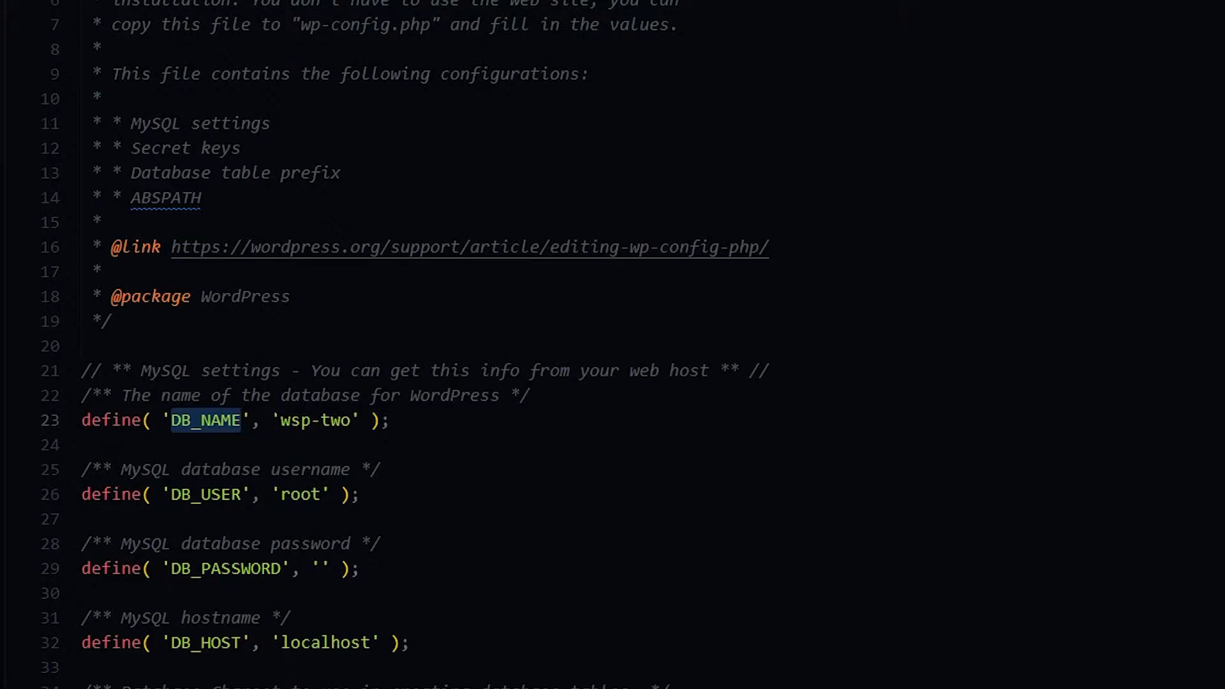
double_click(314, 420)
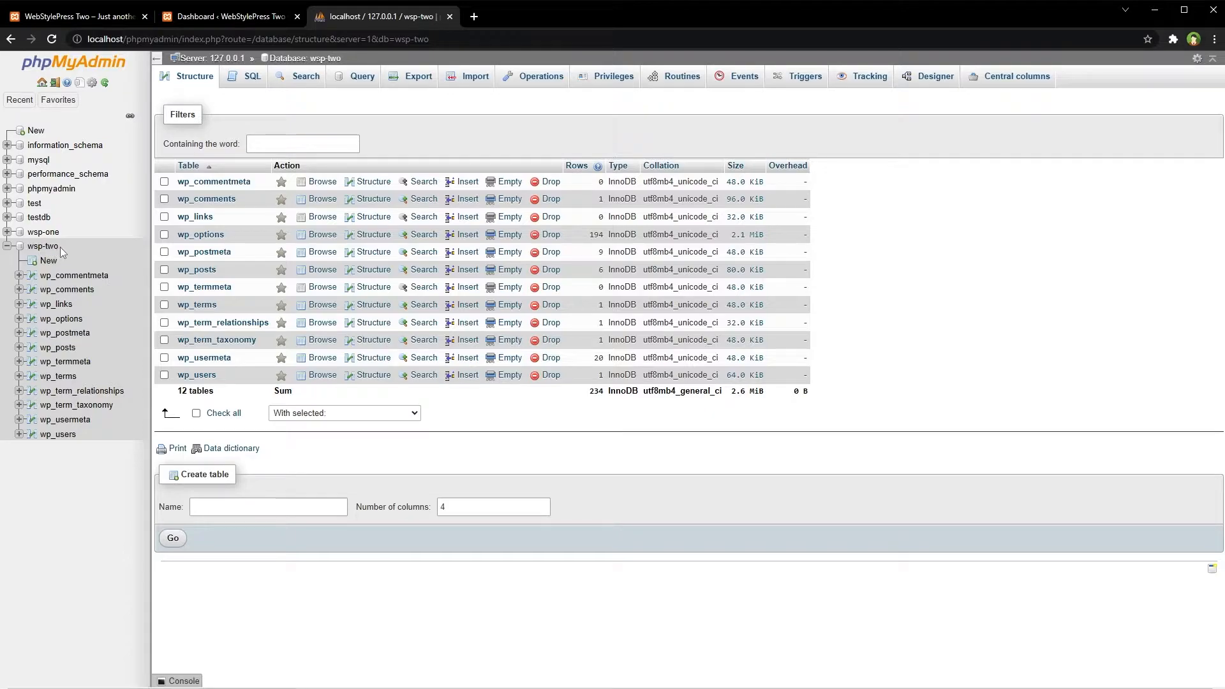
mouse_move(88, 413)
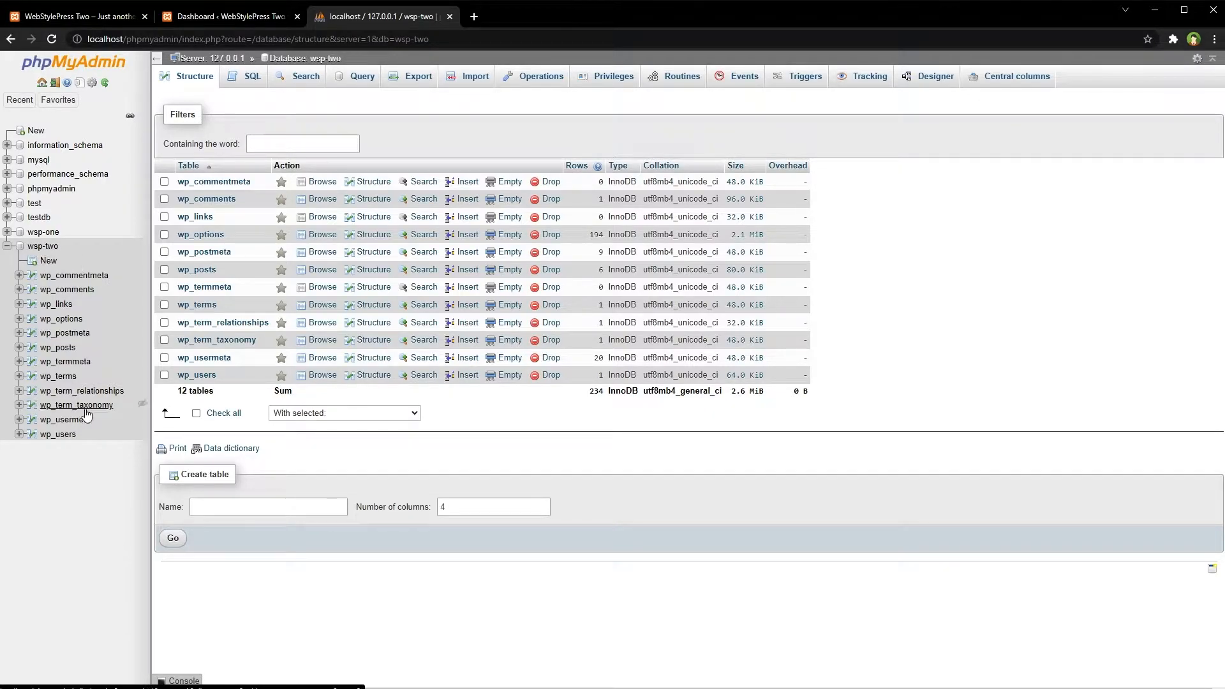
mouse_move(143, 256)
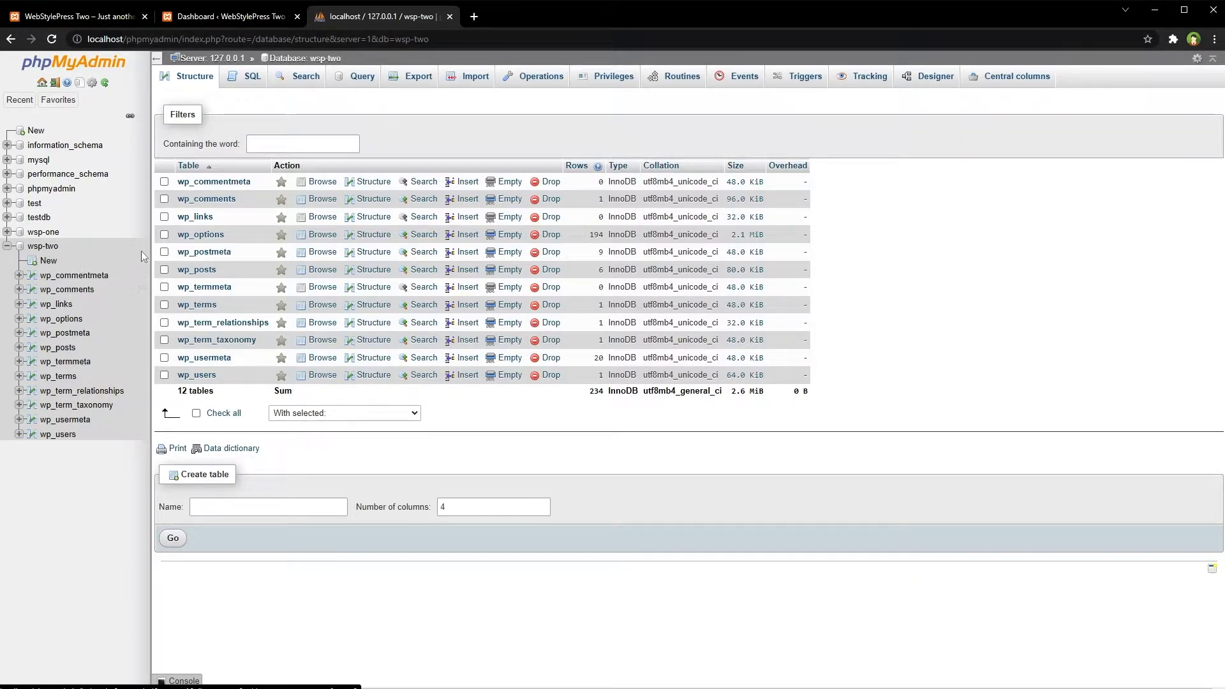
mouse_move(420, 76)
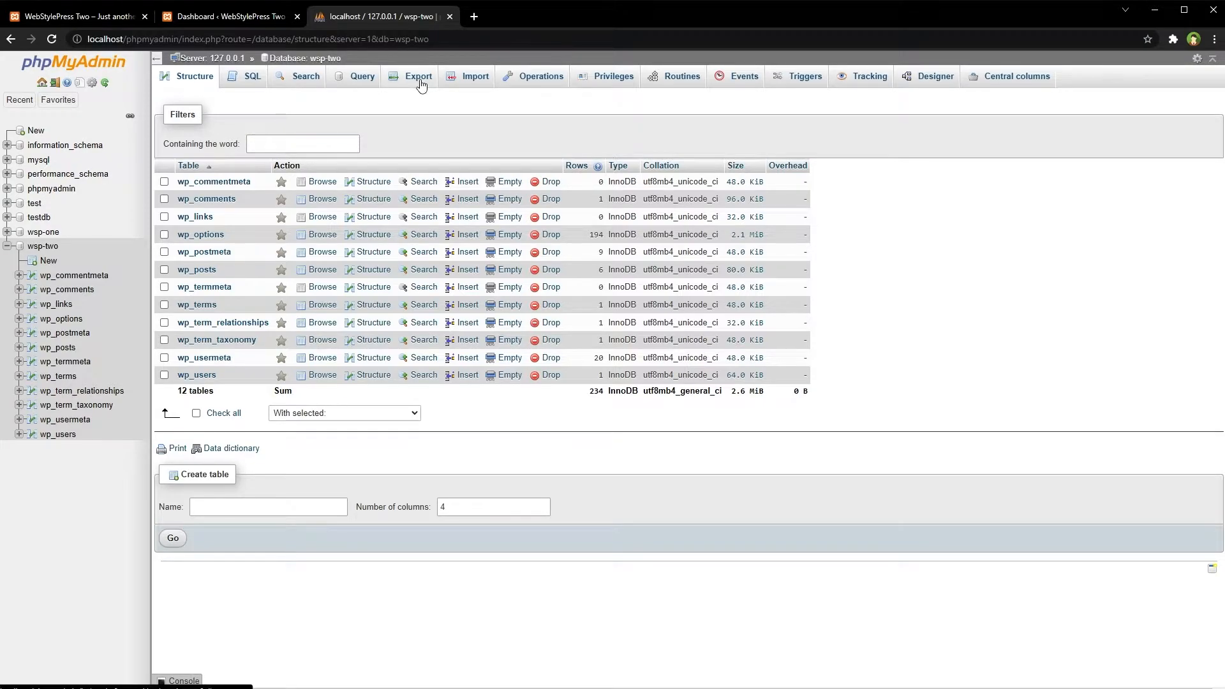
- Set up a quick-method SQL export of the wsp-two database in phpMyAdmin
left_click(419, 75)
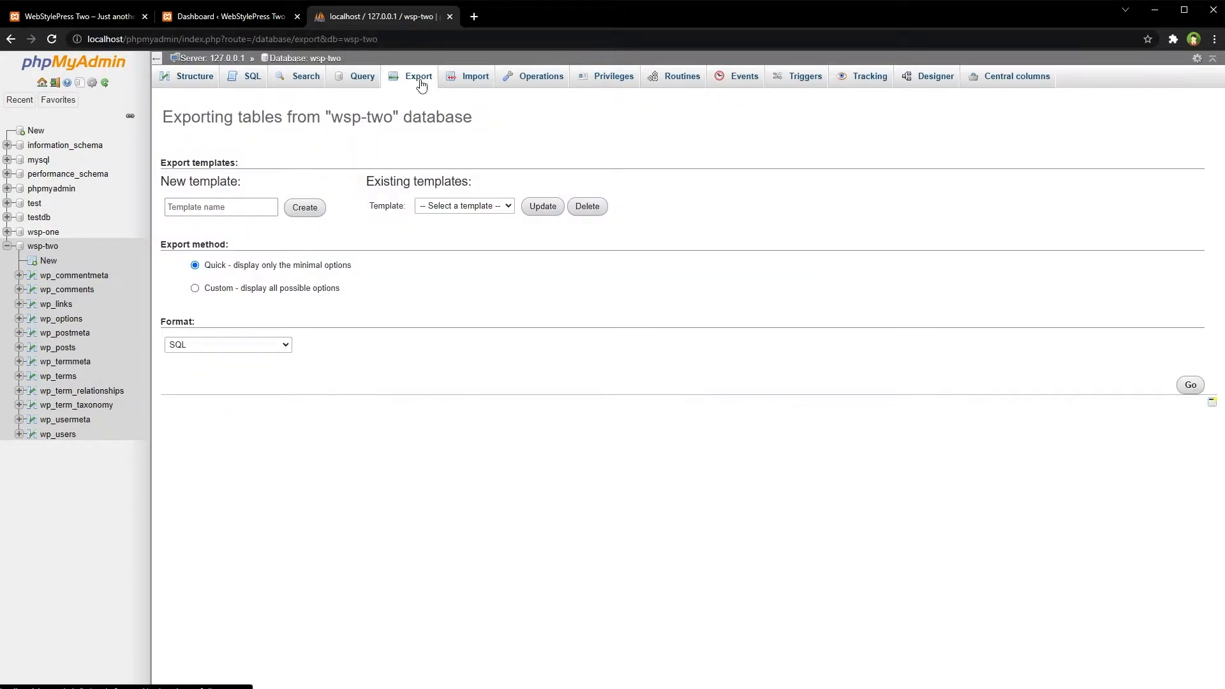
mouse_move(270, 347)
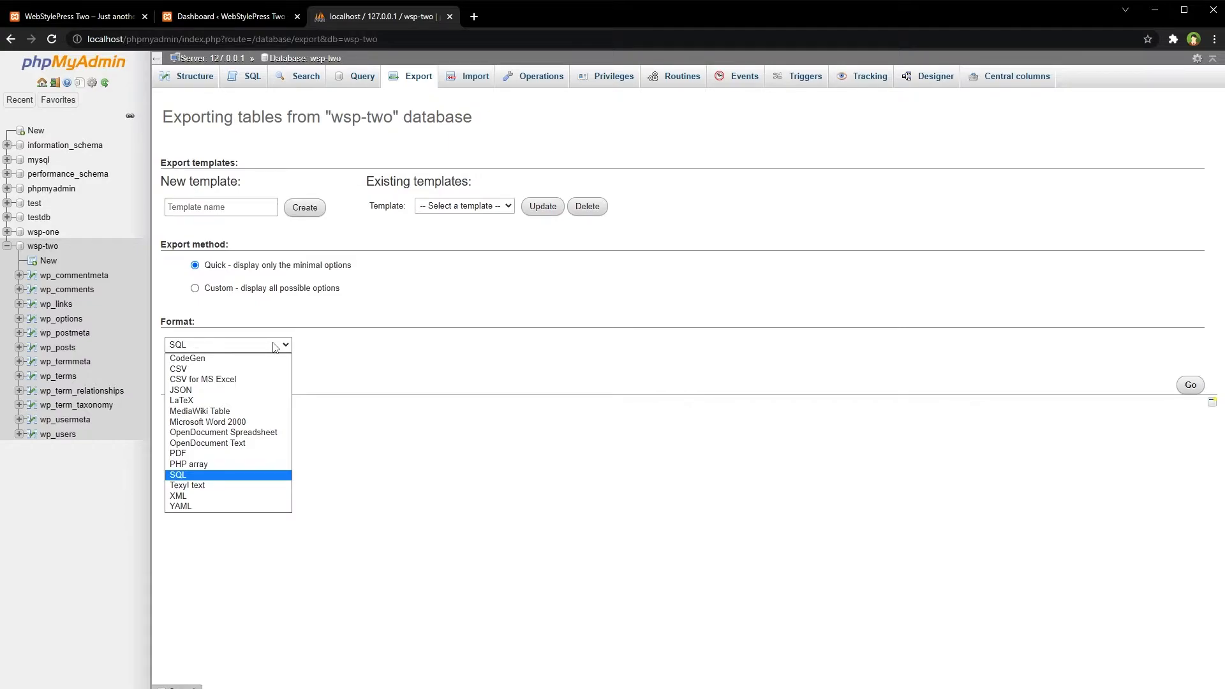
left_click(178, 475)
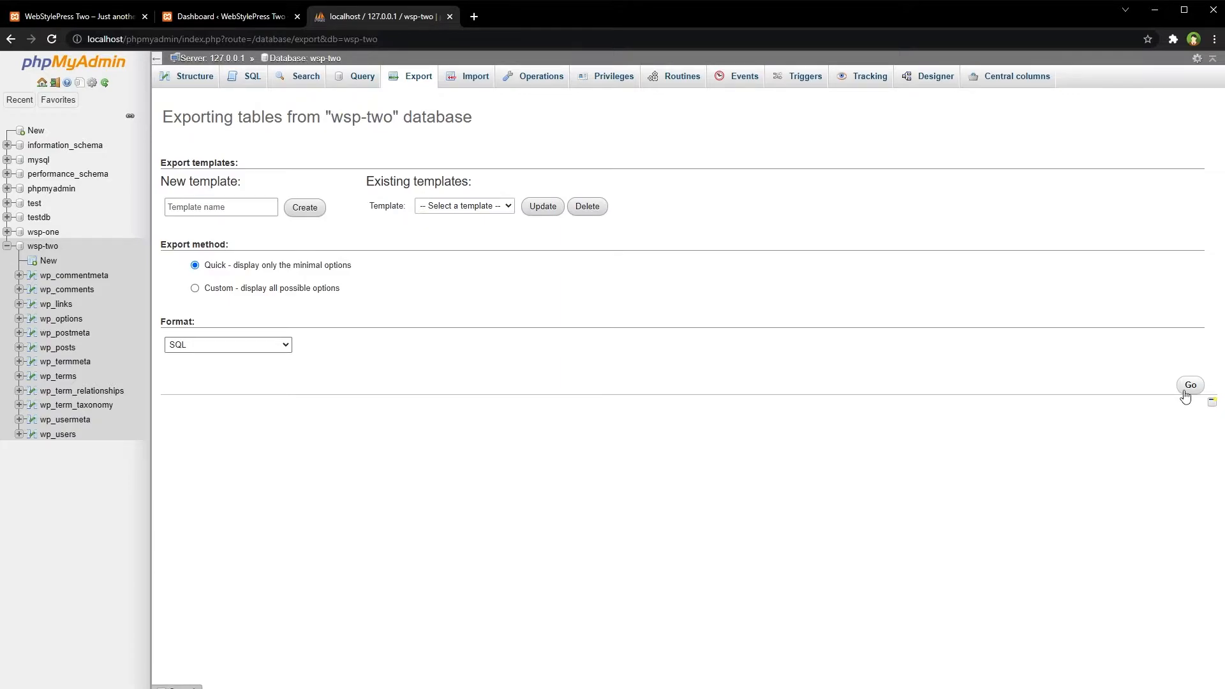
mouse_move(1174, 407)
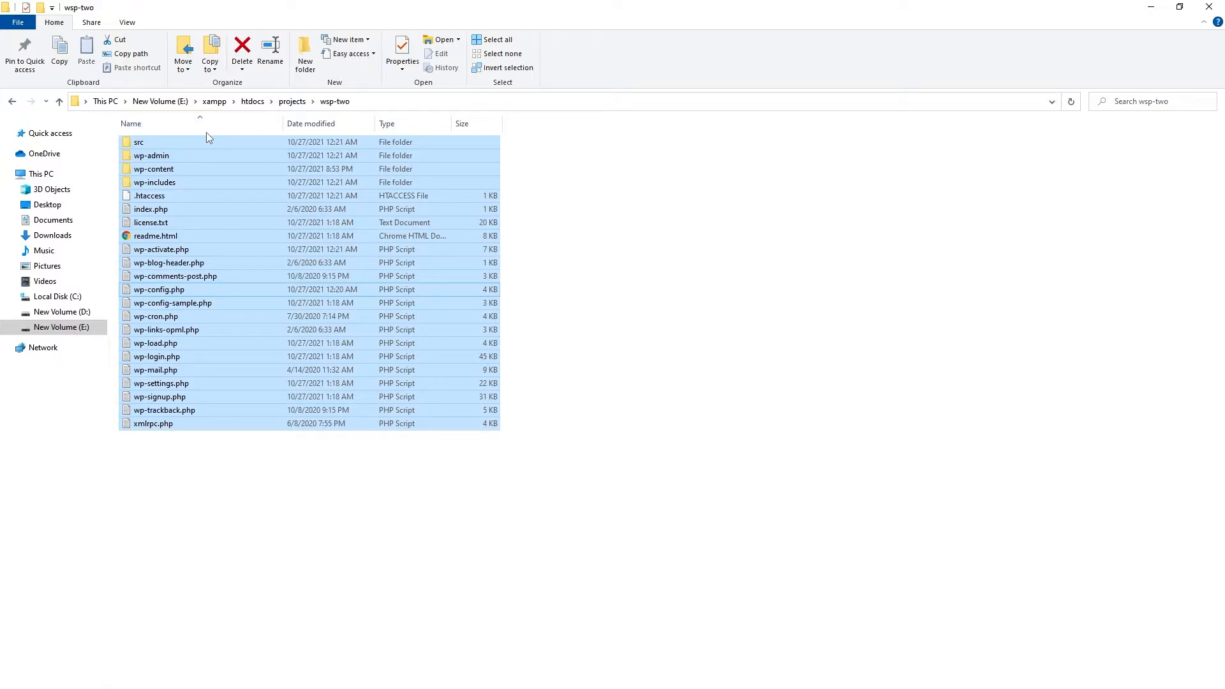
- Select all files and folders in the wsp-two project folder for backup
left_click(322, 513)
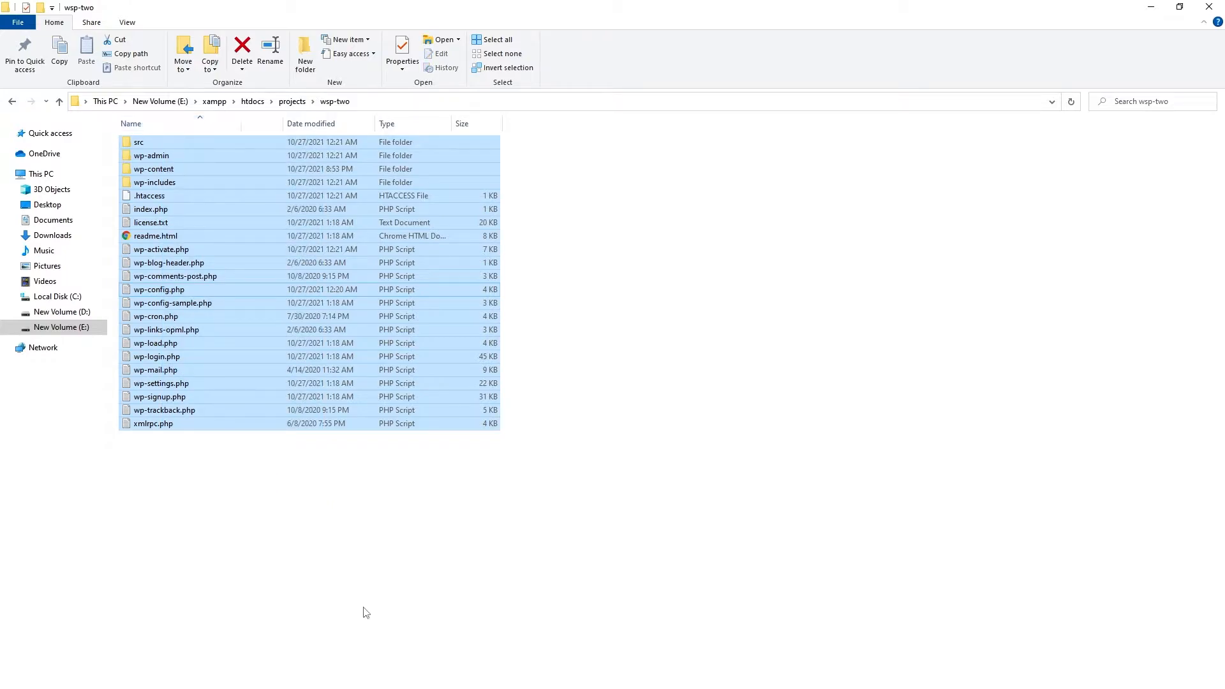
mouse_move(395, 583)
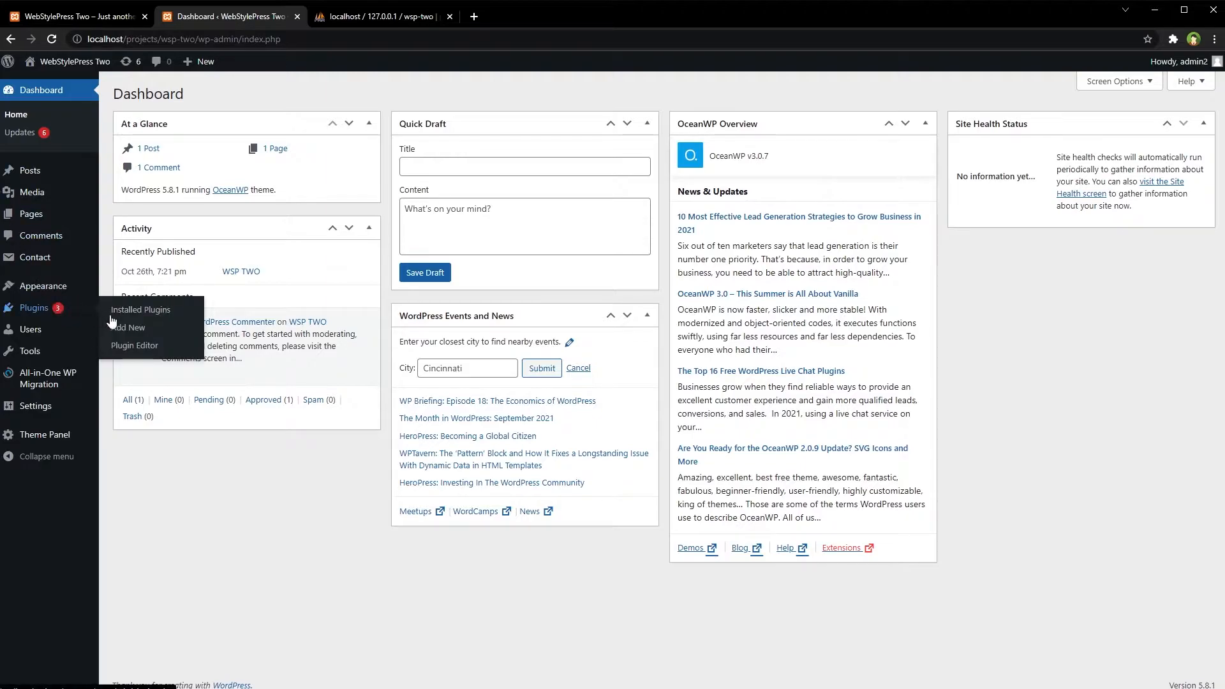
- Search Add New plugins for 'backup' and go to the All-in-One WP Migration Backups page
left_click(129, 328)
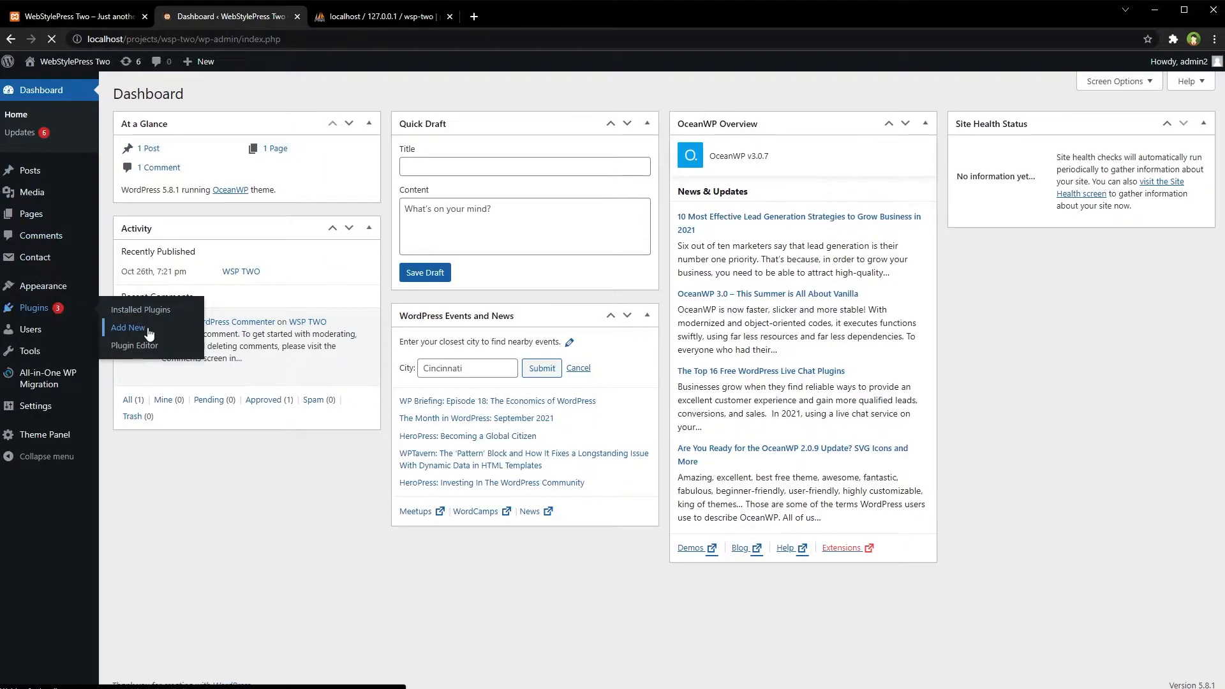
left_click(127, 328)
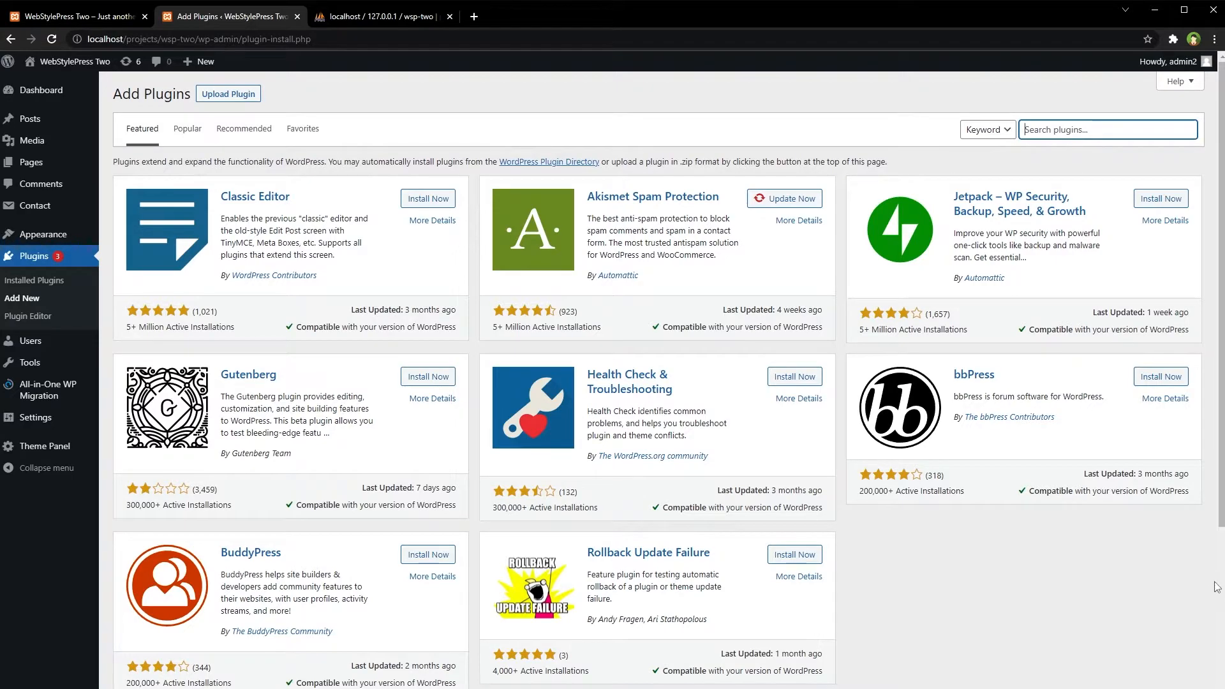
type("backup")
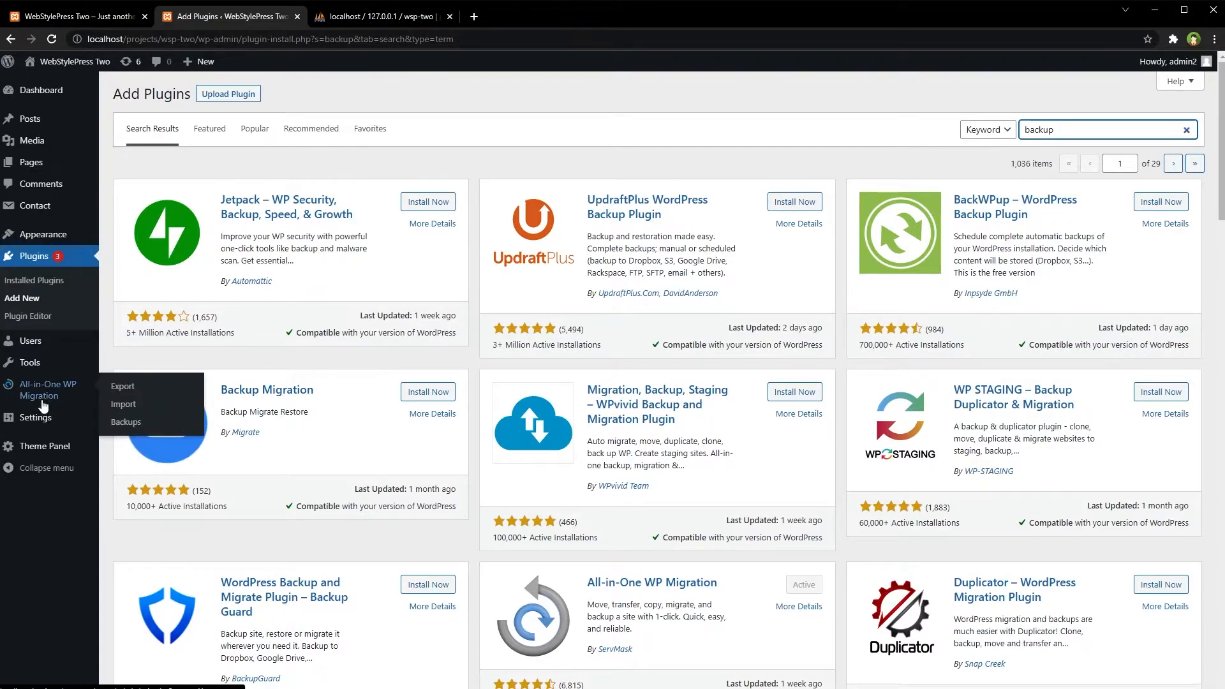
left_click(126, 423)
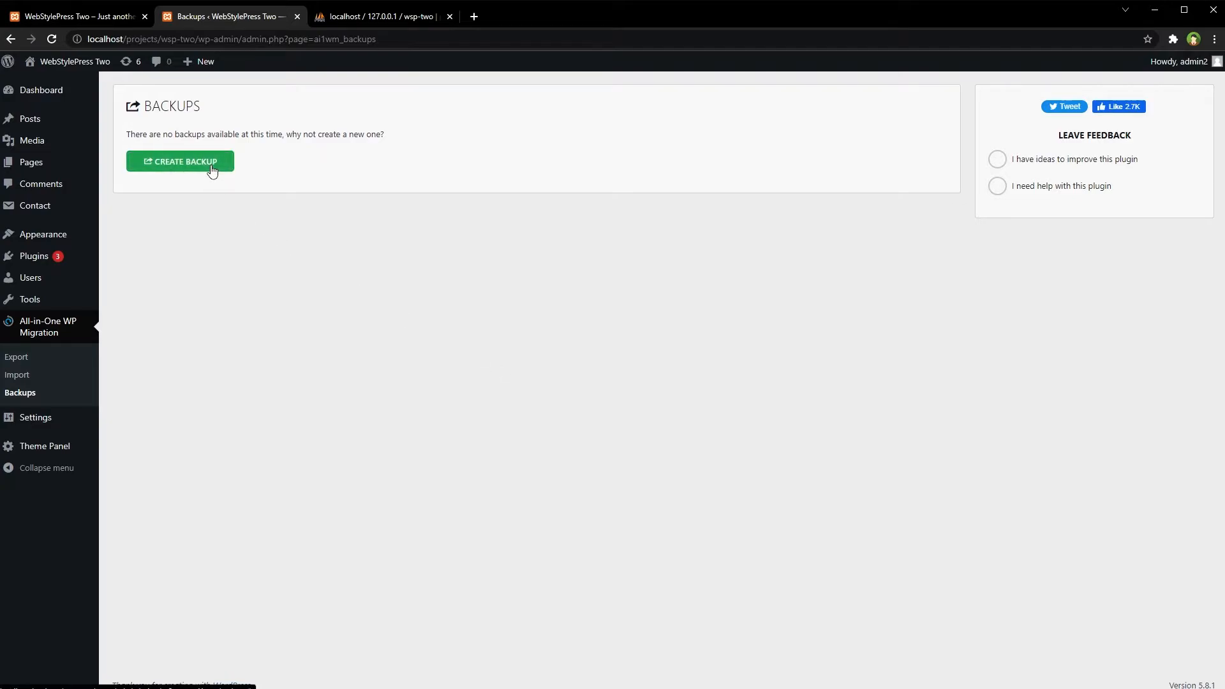
- Create a full site backup and close its download prompt, leaving the 68.92 MB backup listed
left_click(180, 161)
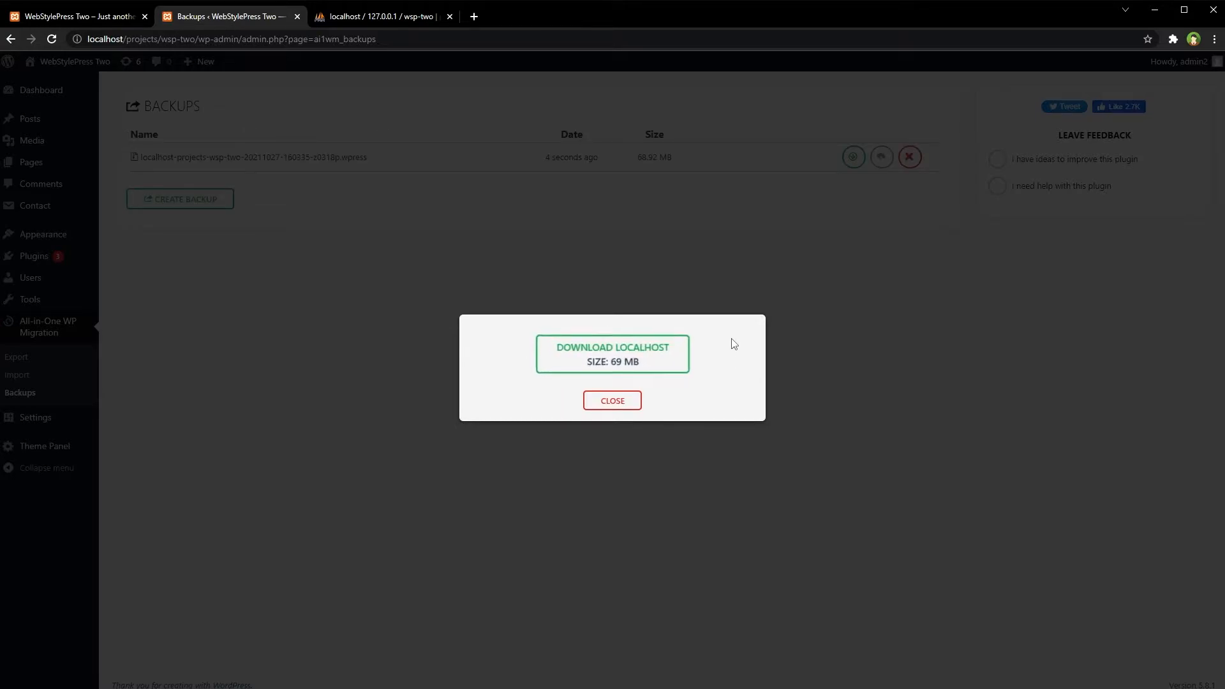
mouse_move(612, 400)
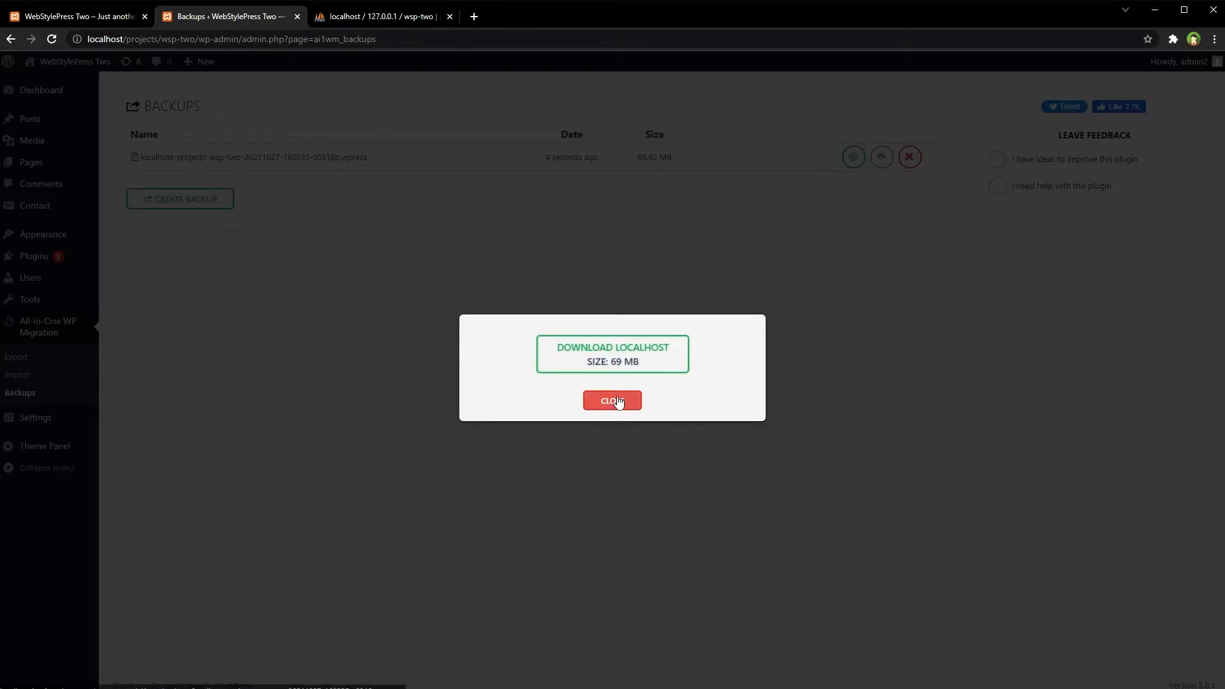
left_click(611, 400)
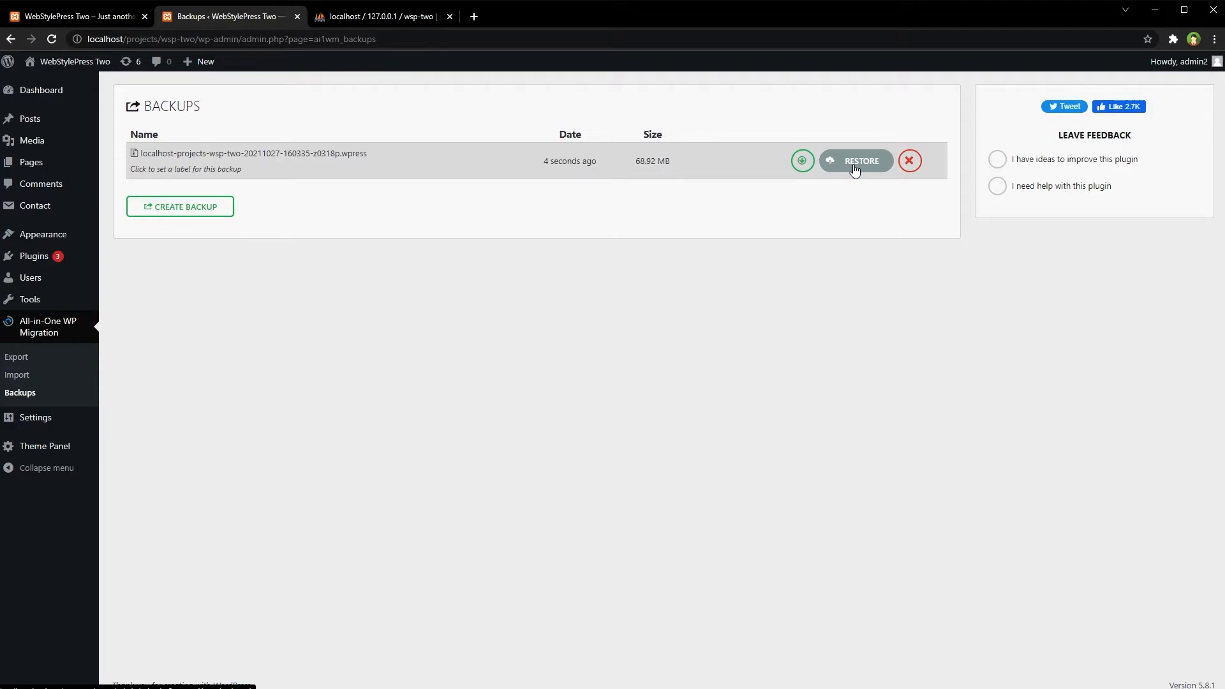
mouse_move(718, 339)
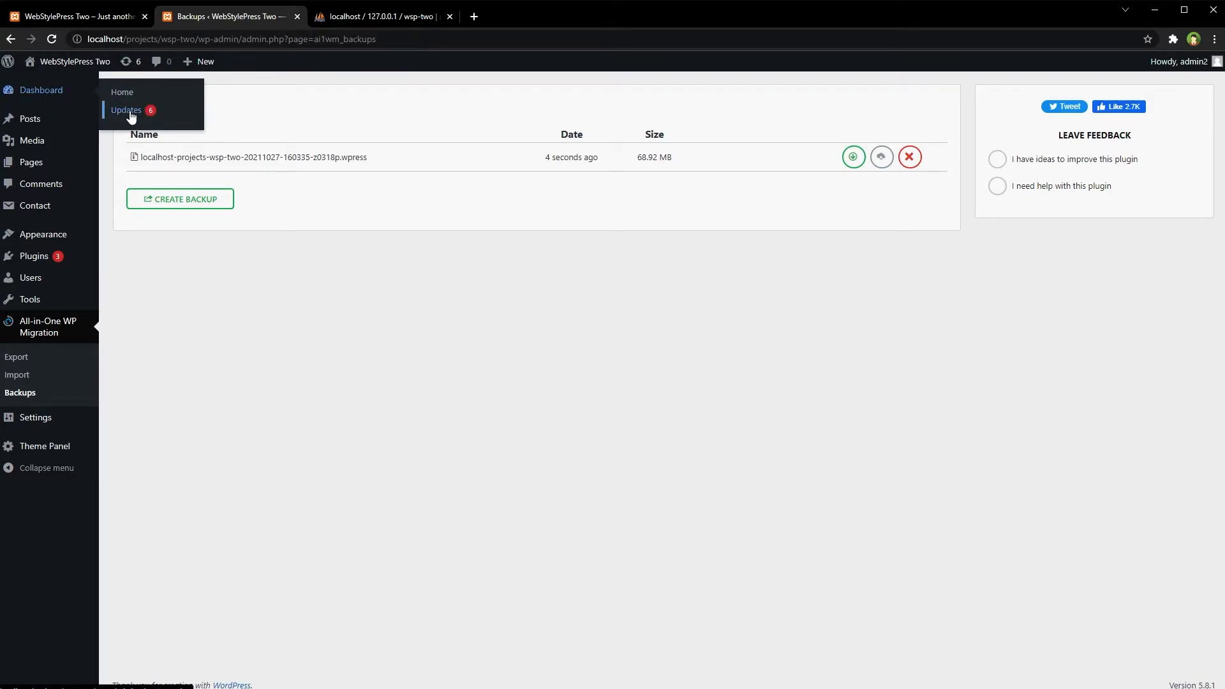
- Go to Dashboard > Updates and start reinstalling WordPress version 5.8.1
left_click(126, 110)
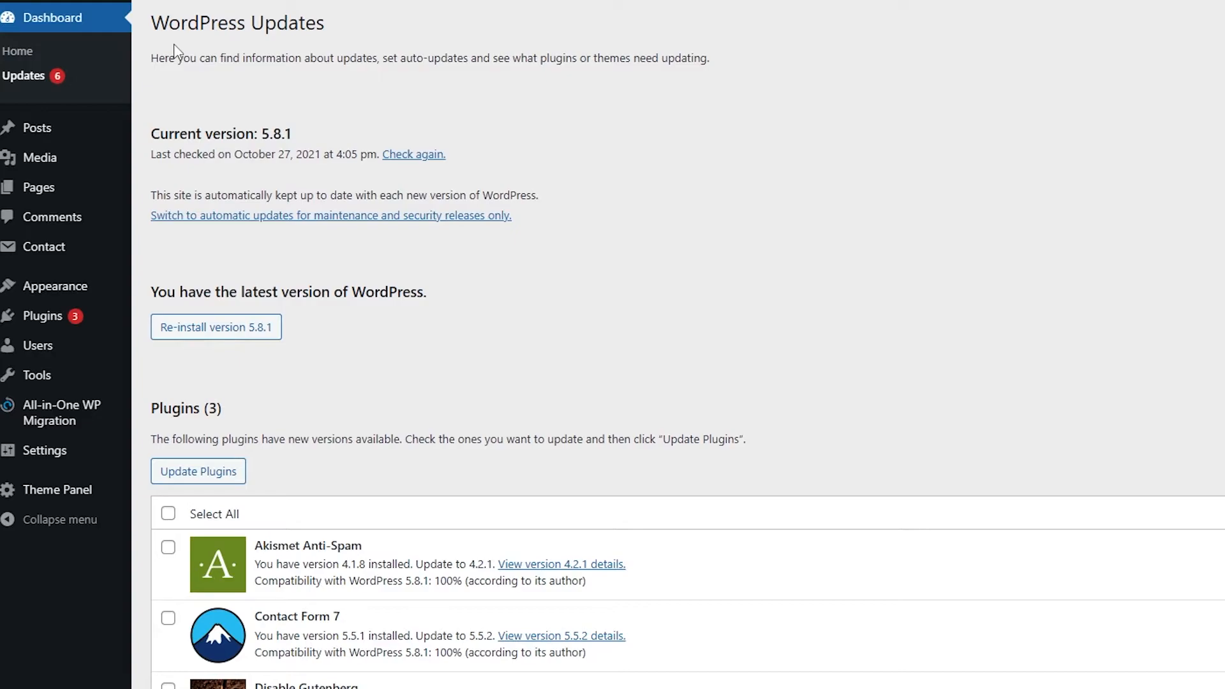
mouse_move(445, 232)
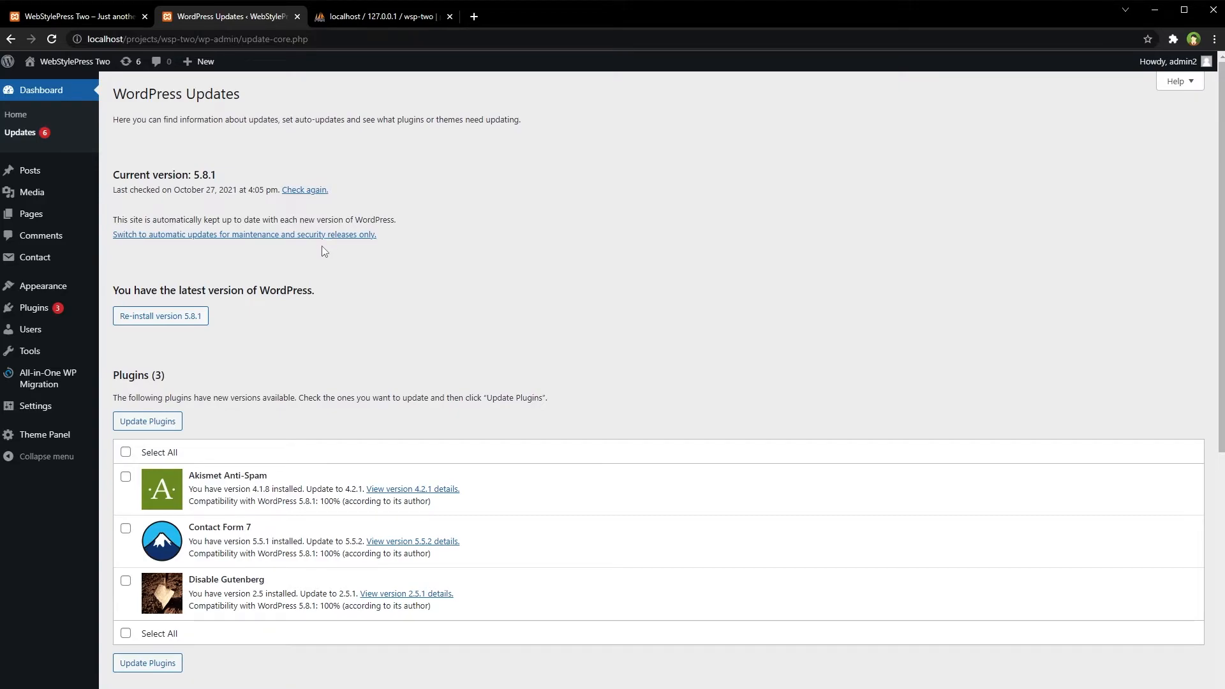
mouse_move(205, 284)
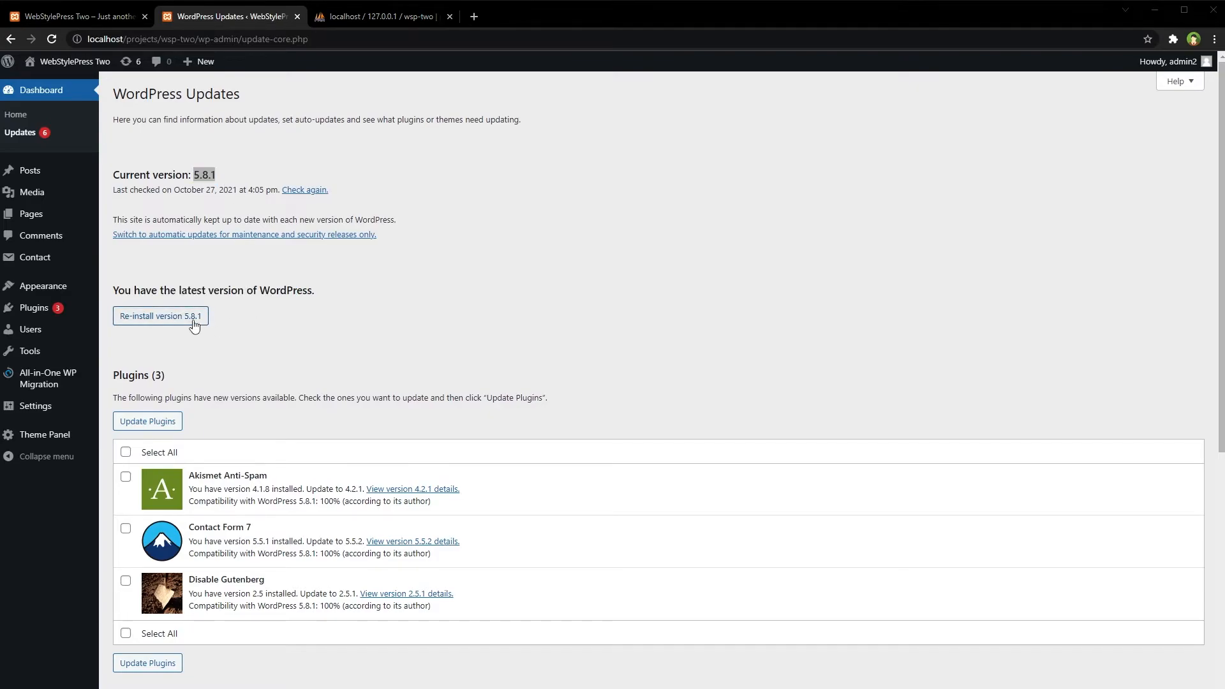
left_click(160, 315)
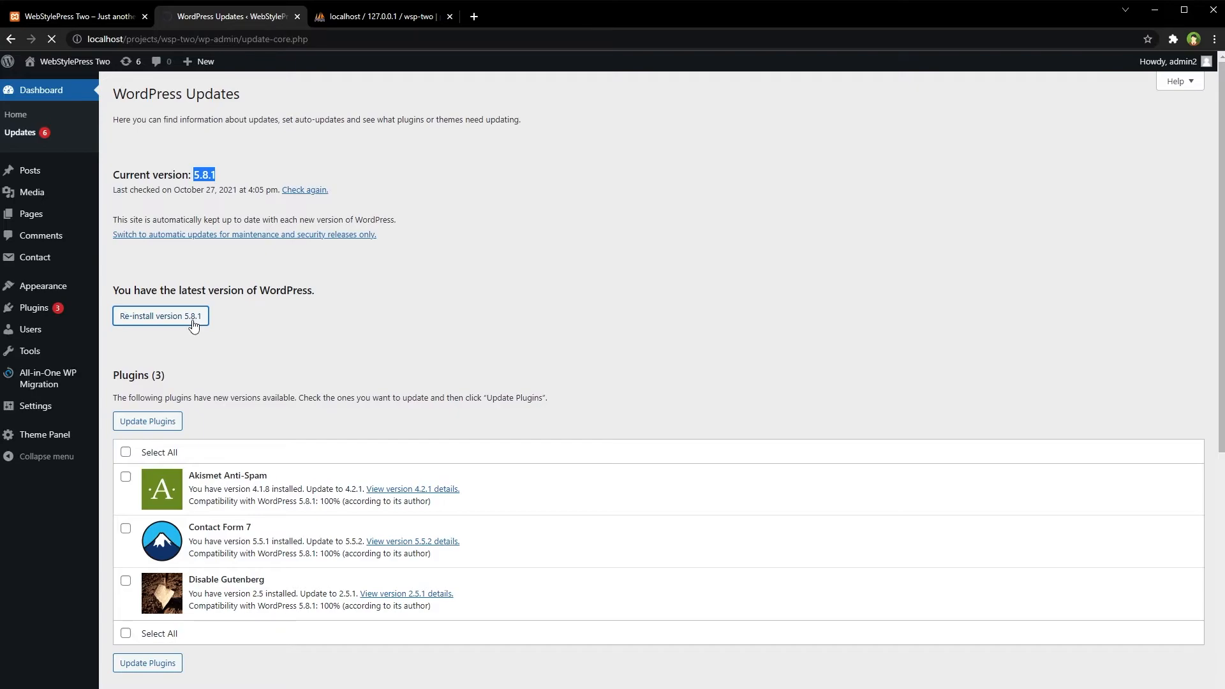
- Let the 5.8.1 reinstall finish and land on the About WordPress 5.8.1 page
left_click(161, 316)
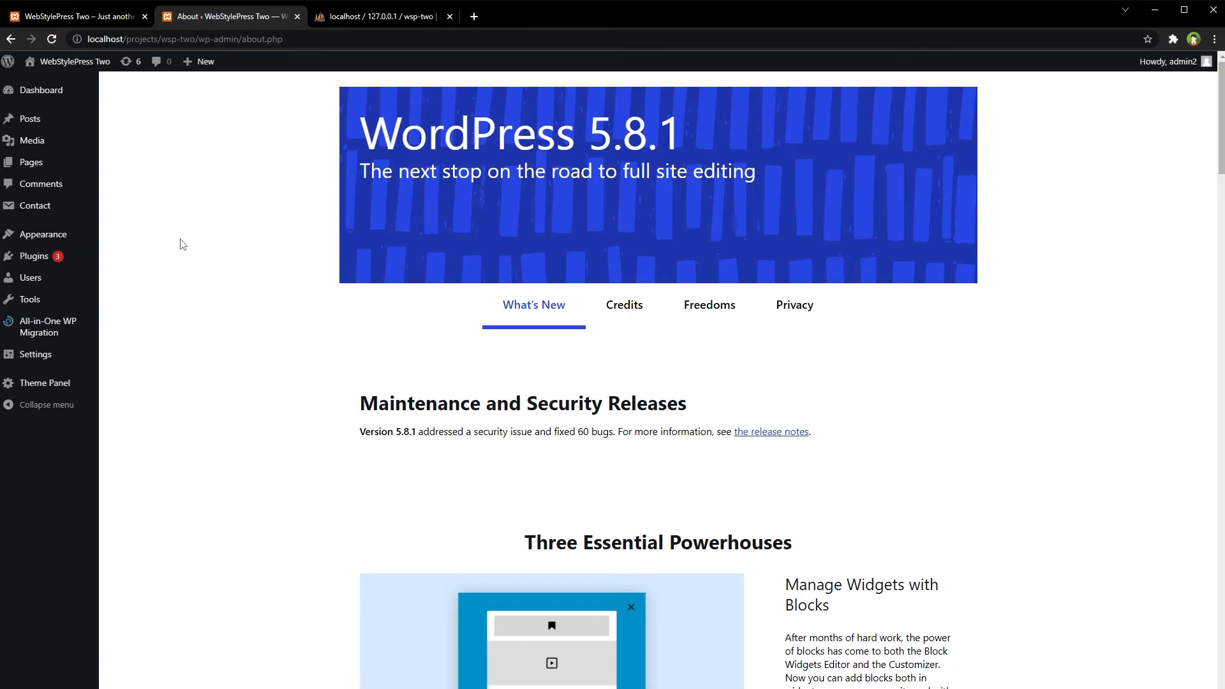
mouse_move(157, 533)
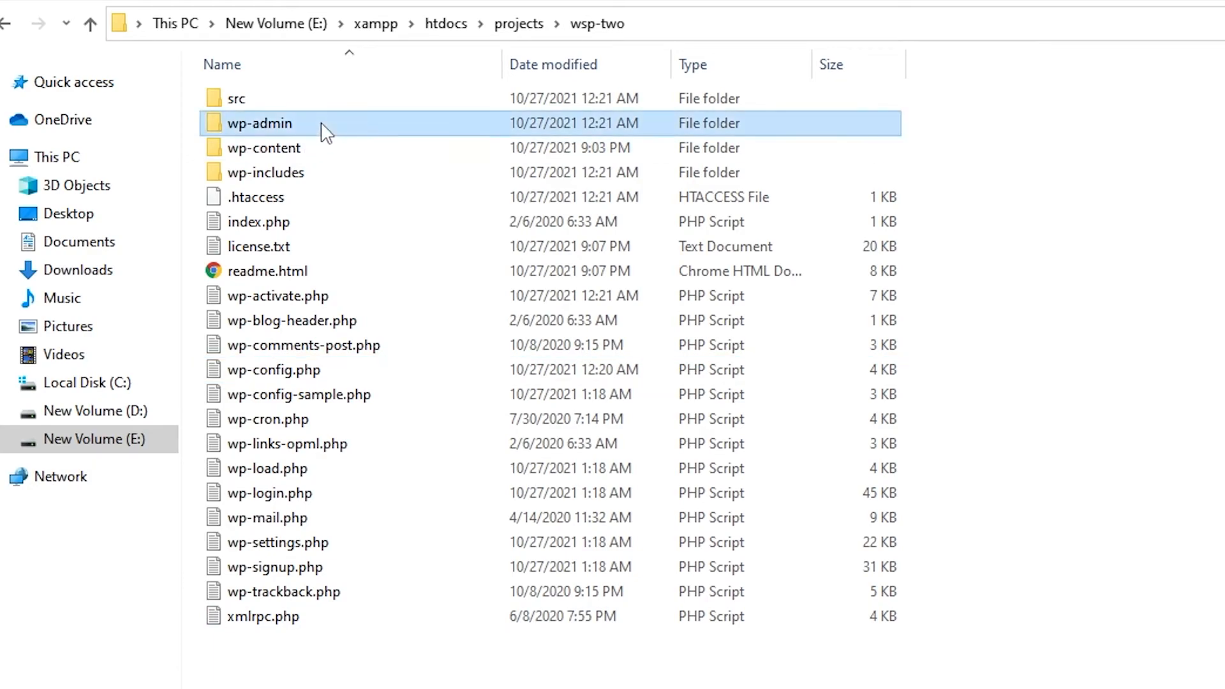
- Browse from the site's core files into the wp-content themes folder
left_click(266, 172)
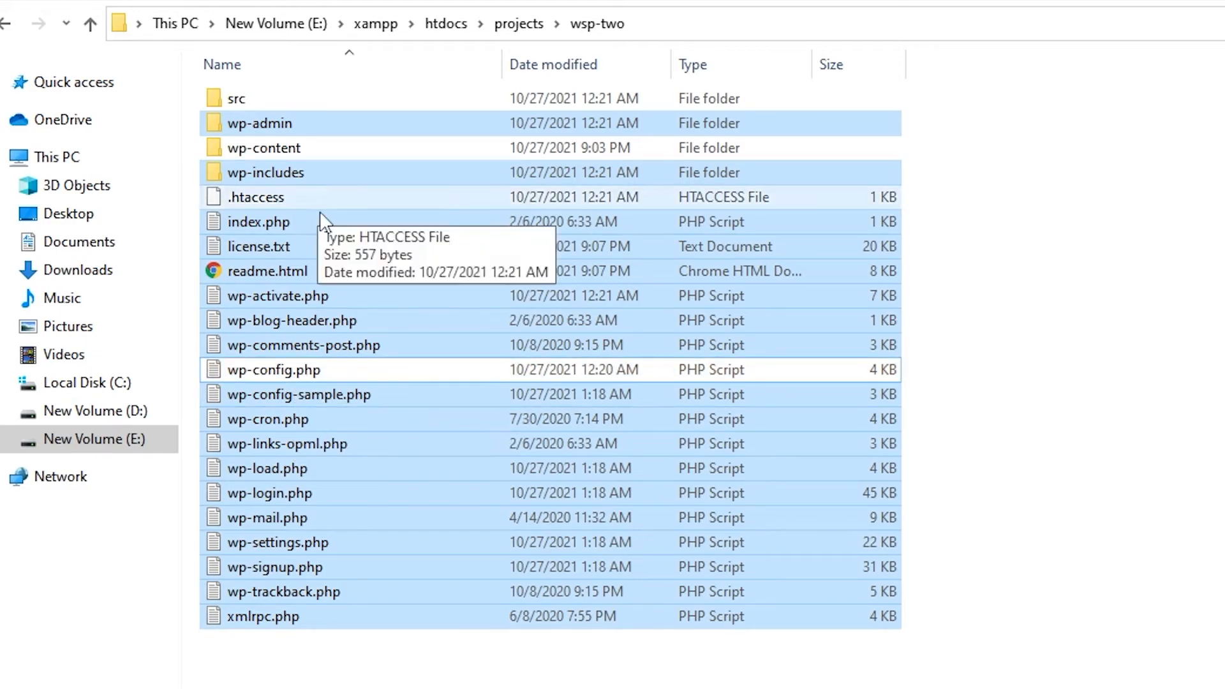
mouse_move(327, 457)
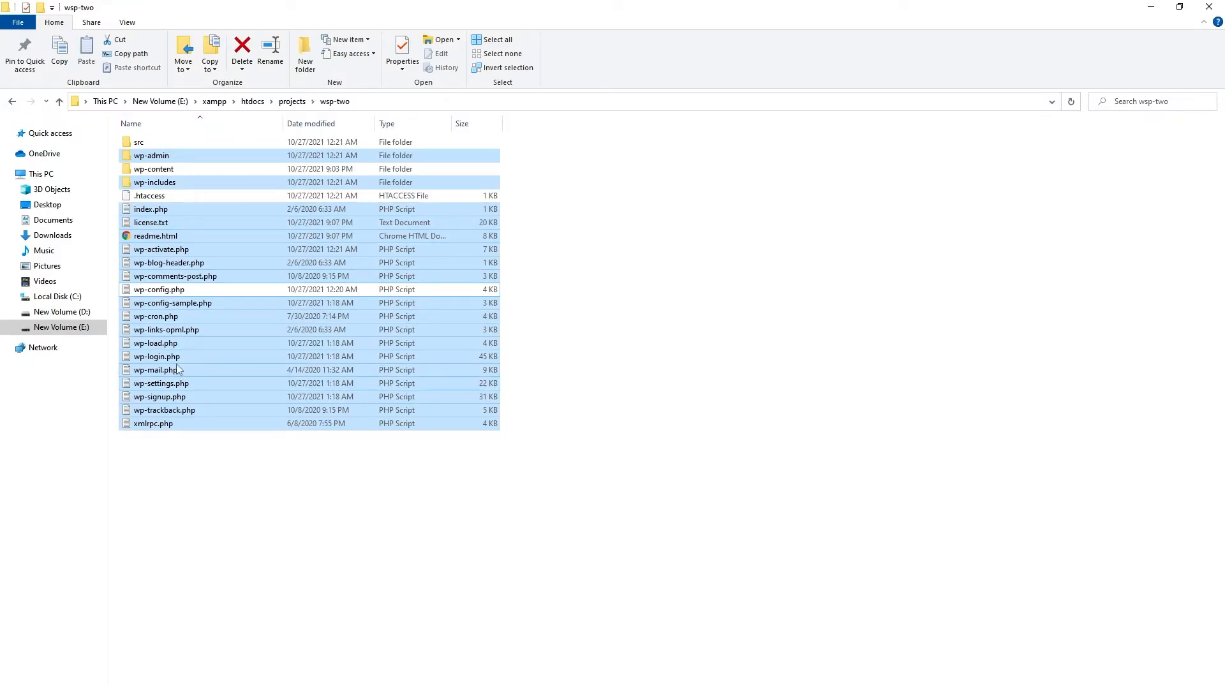
double_click(154, 168)
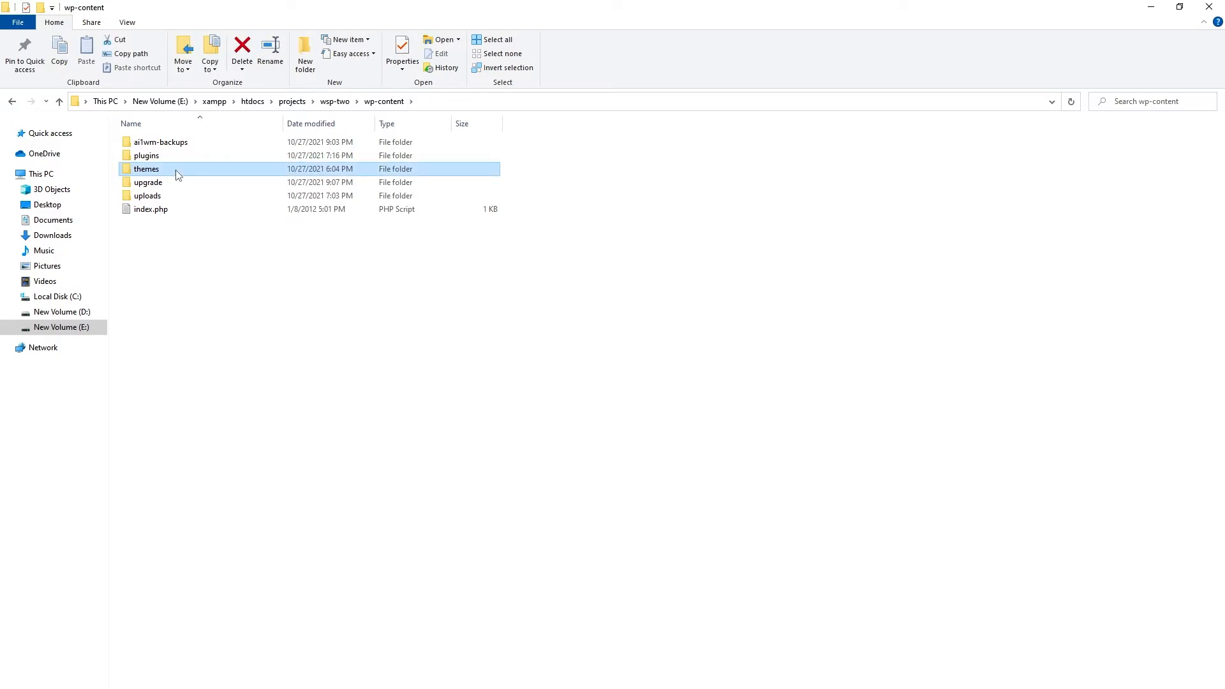
double_click(146, 169)
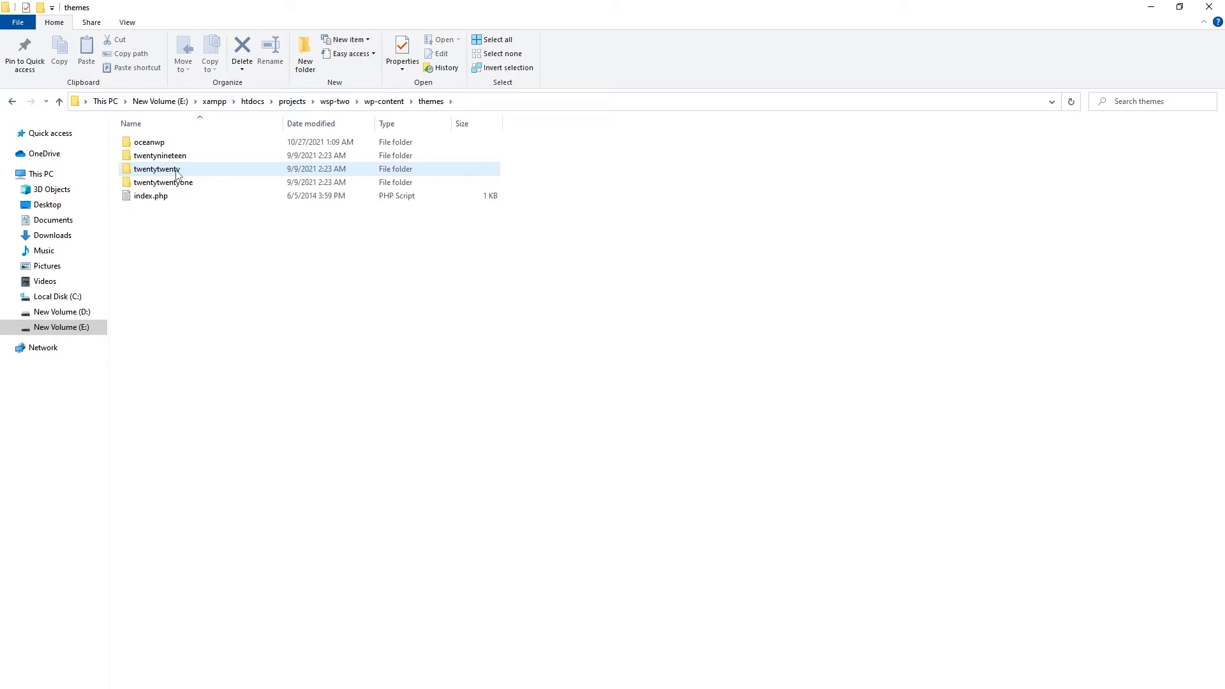
- Select the twentynineteen through twentytwentyone theme folders shown alongside OceanWP
left_click(160, 154)
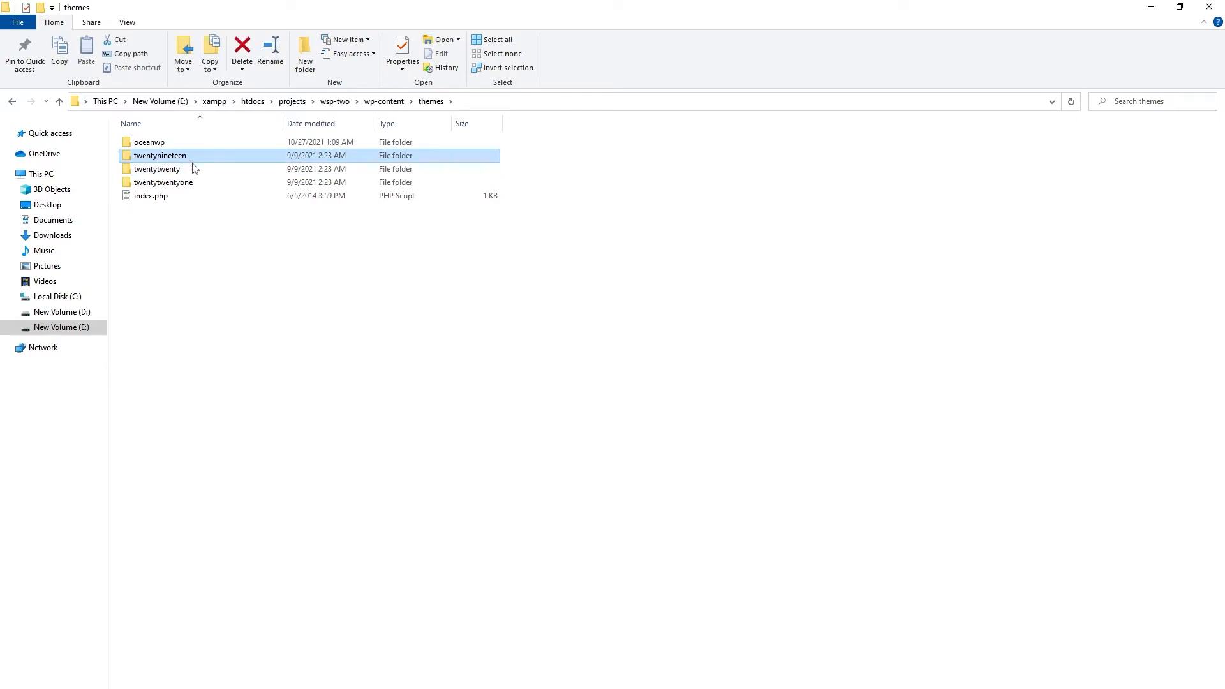
left_click(163, 183)
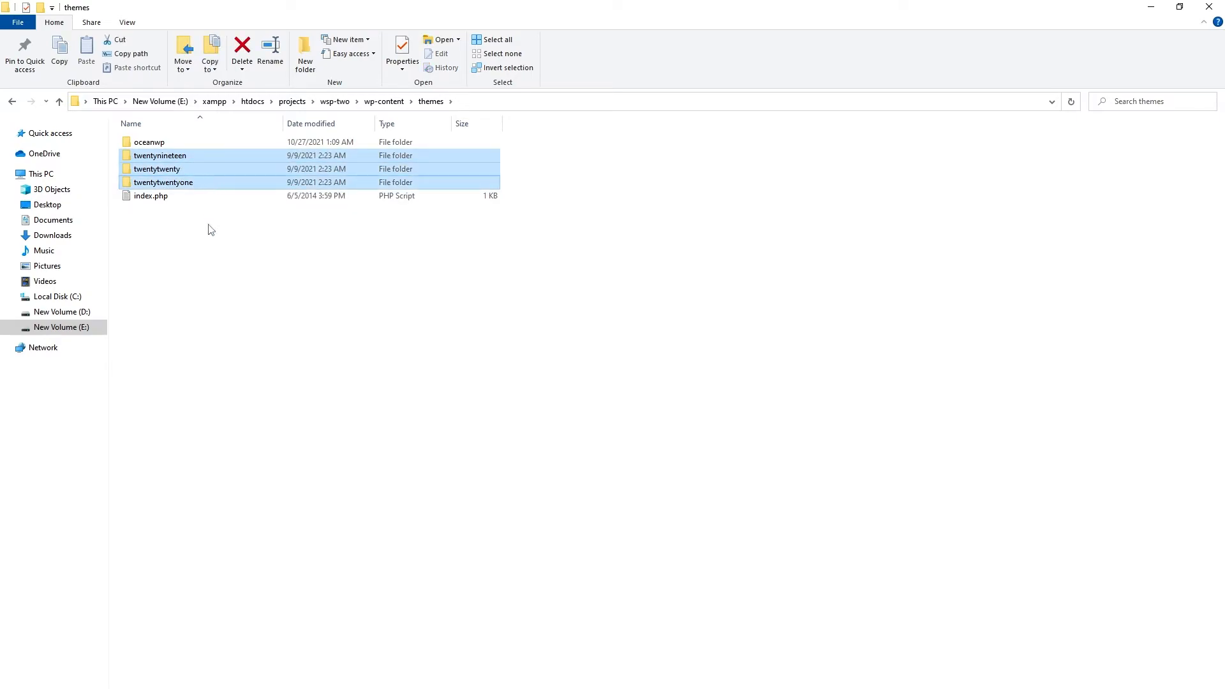
left_click(335, 101)
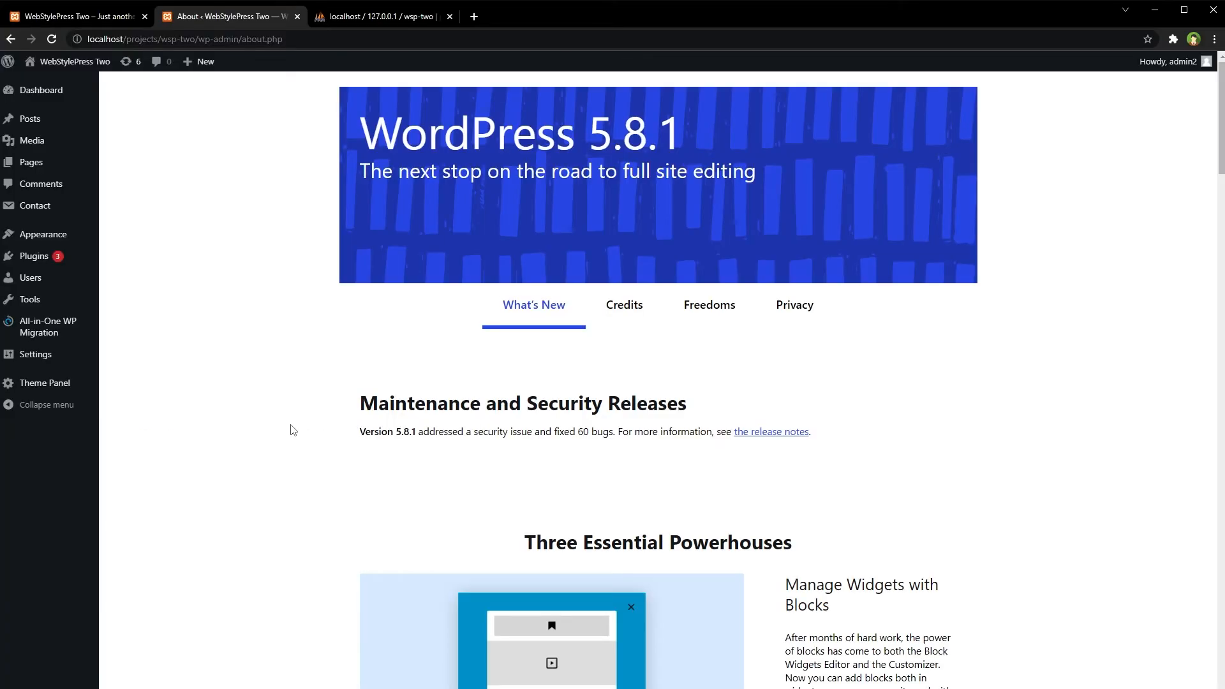
- View the site's front page, then list installed themes with OceanWP still active
left_click(74, 62)
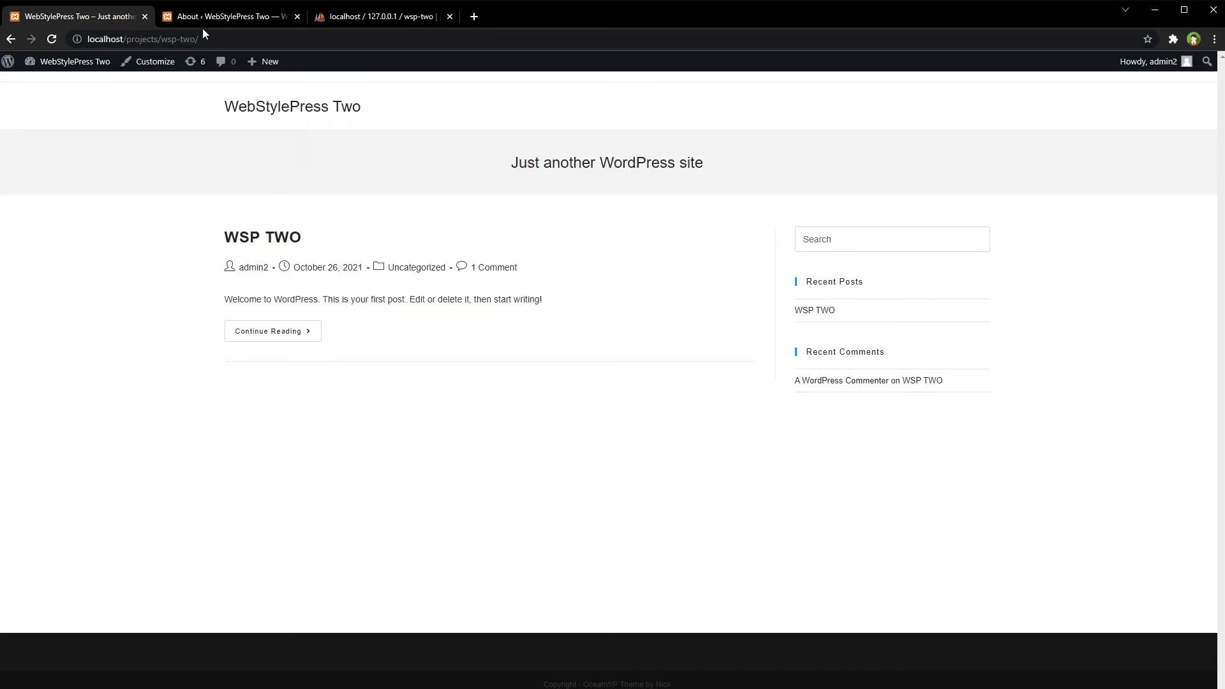
left_click(229, 15)
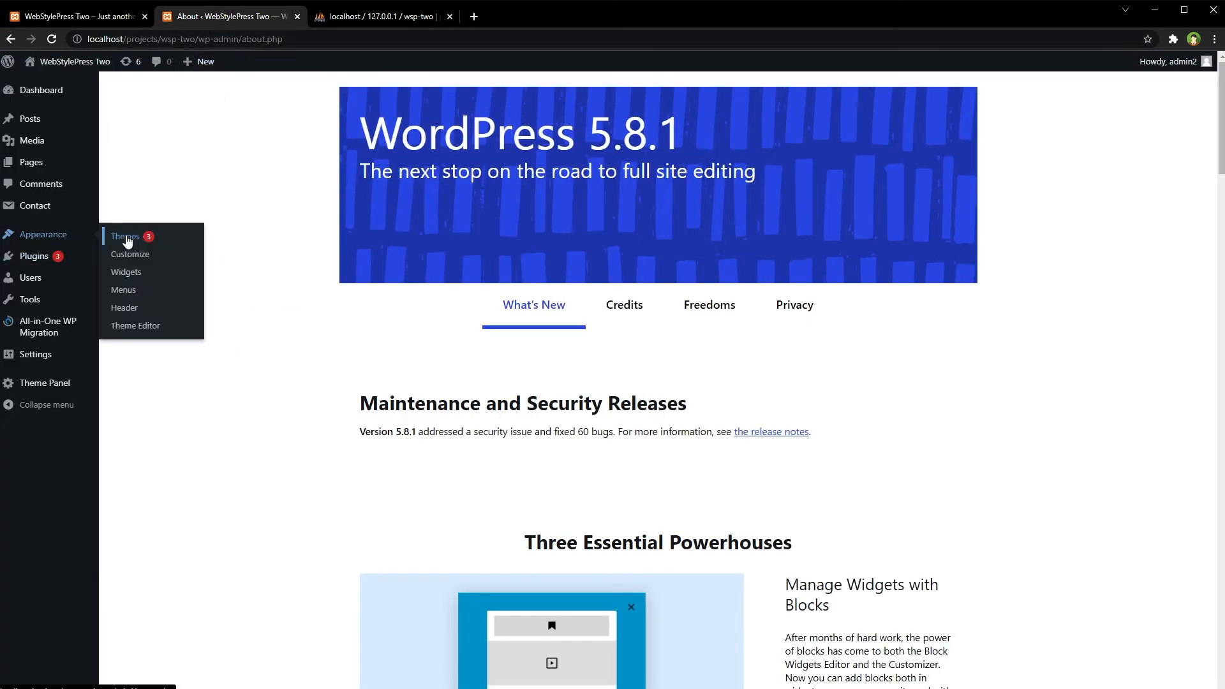
left_click(124, 237)
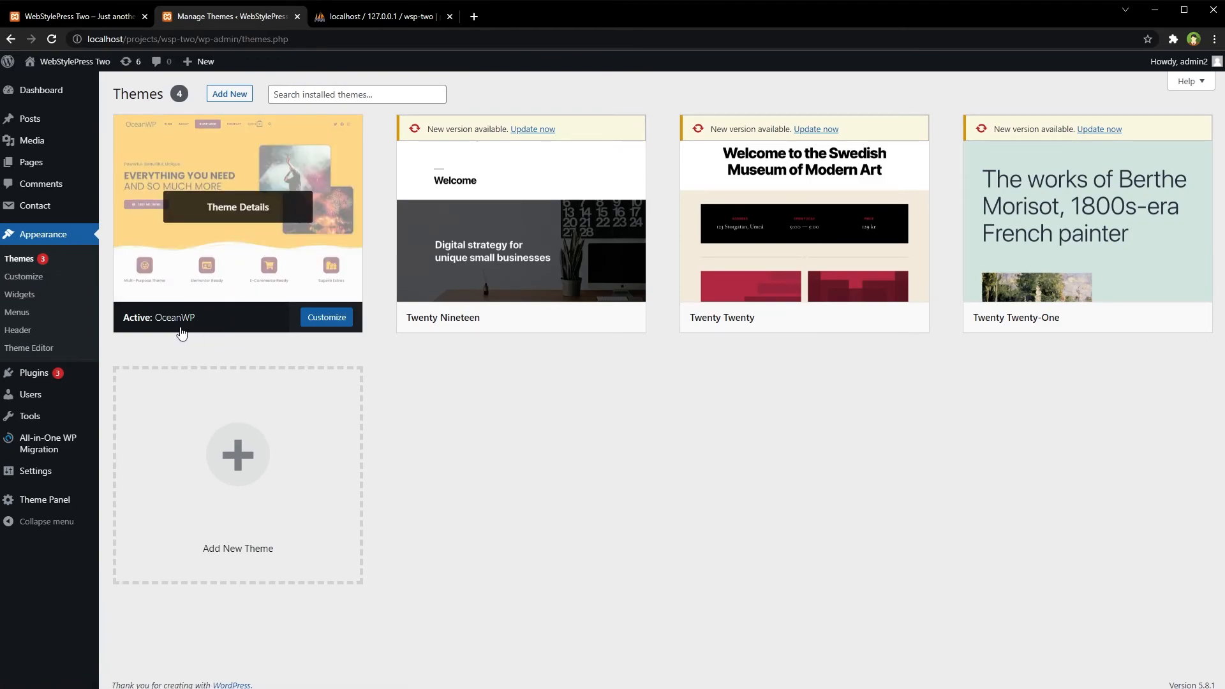
mouse_move(229, 265)
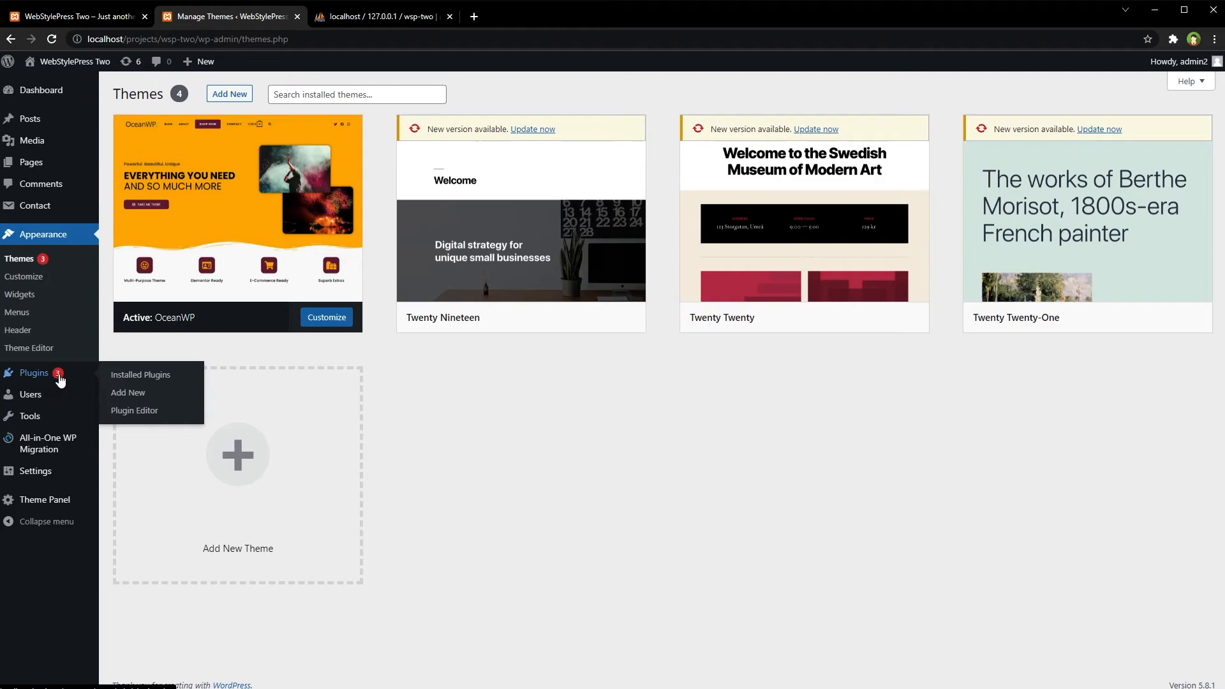
- List the eight installed plugins, four of them active
left_click(140, 374)
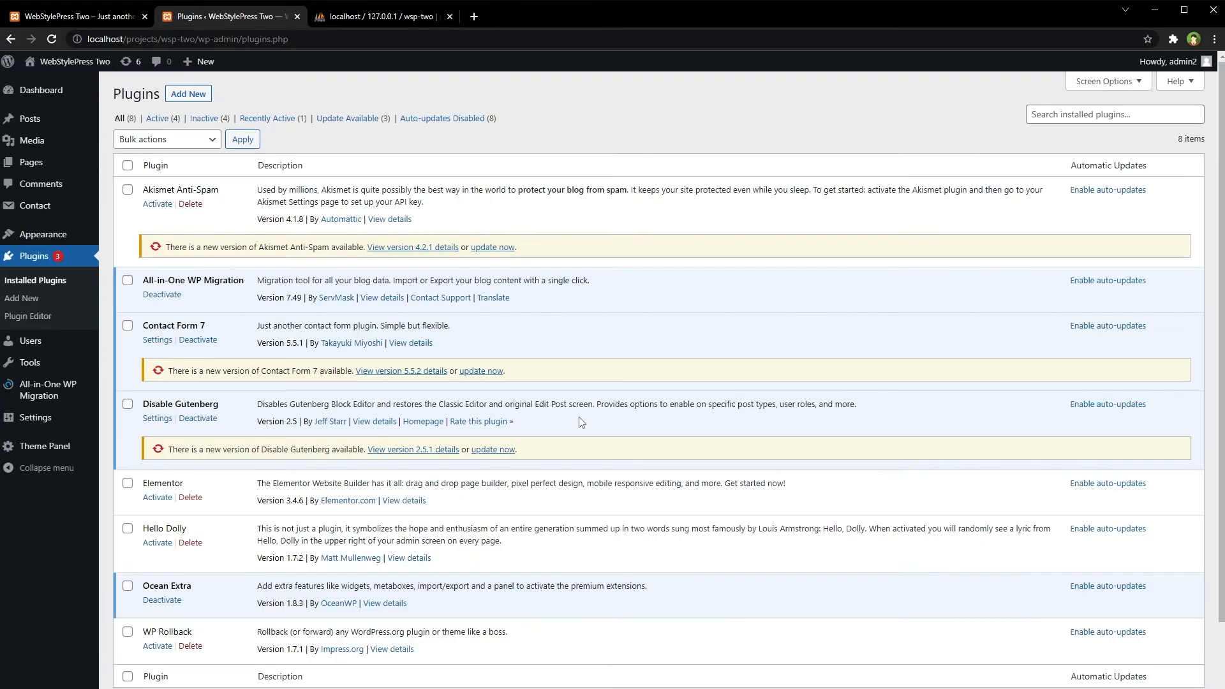
mouse_move(428, 270)
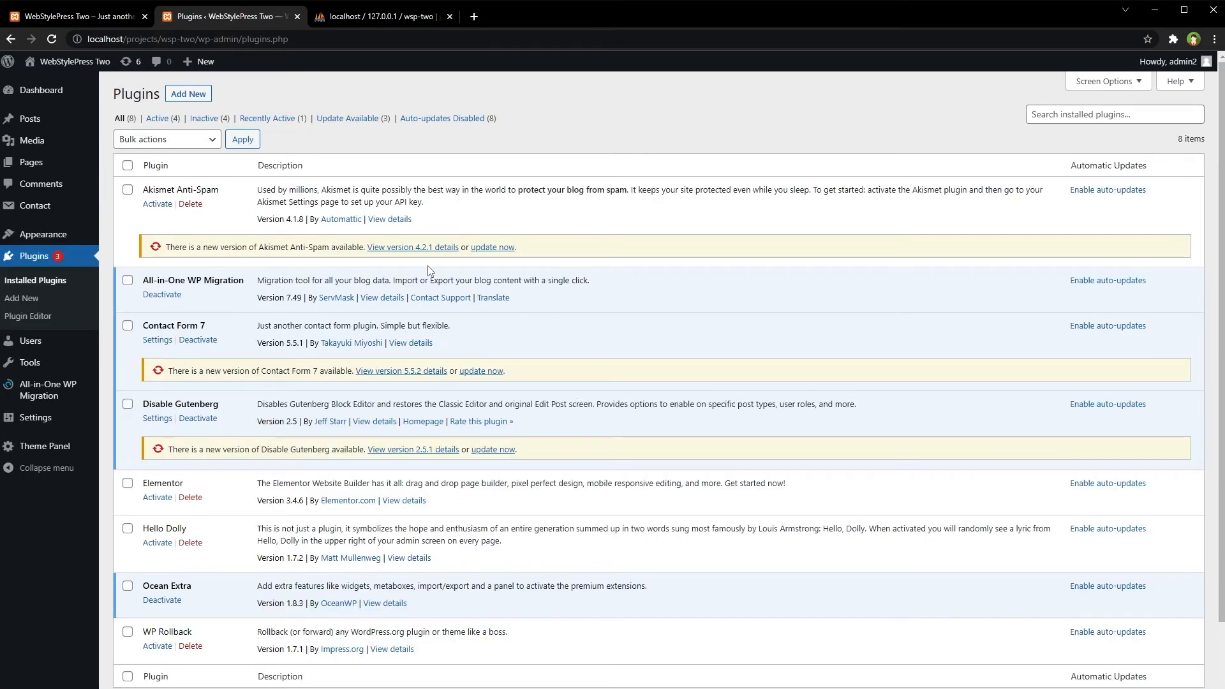
mouse_move(473, 270)
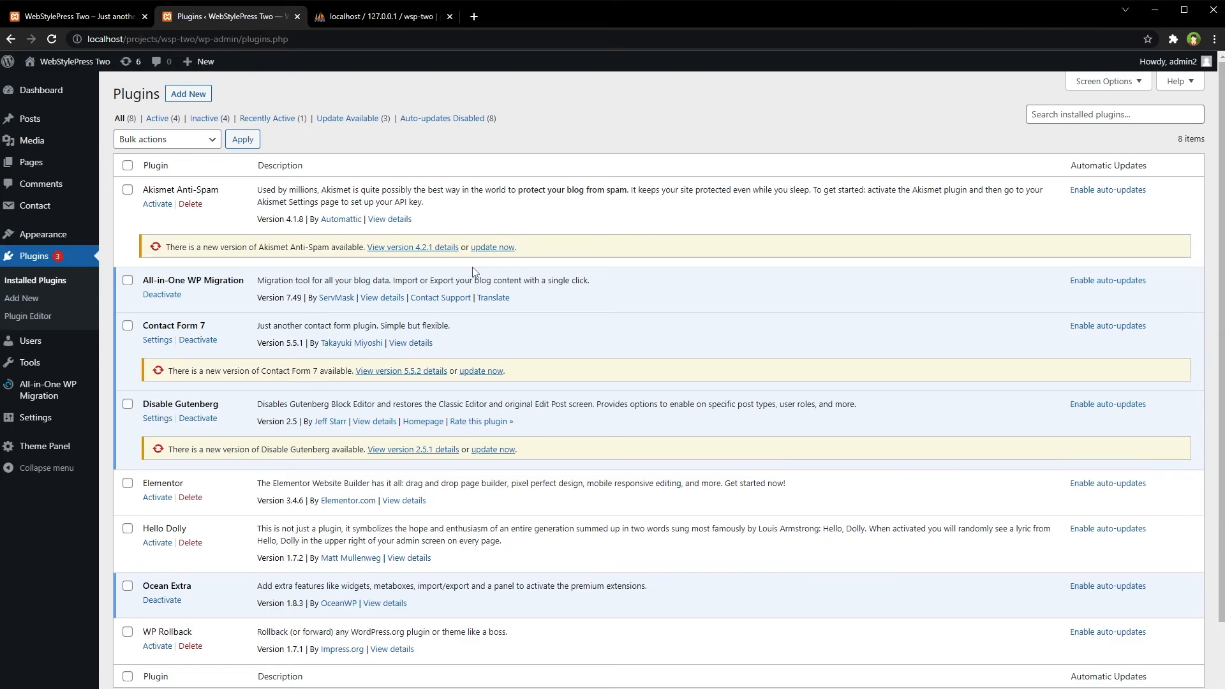
mouse_move(41, 89)
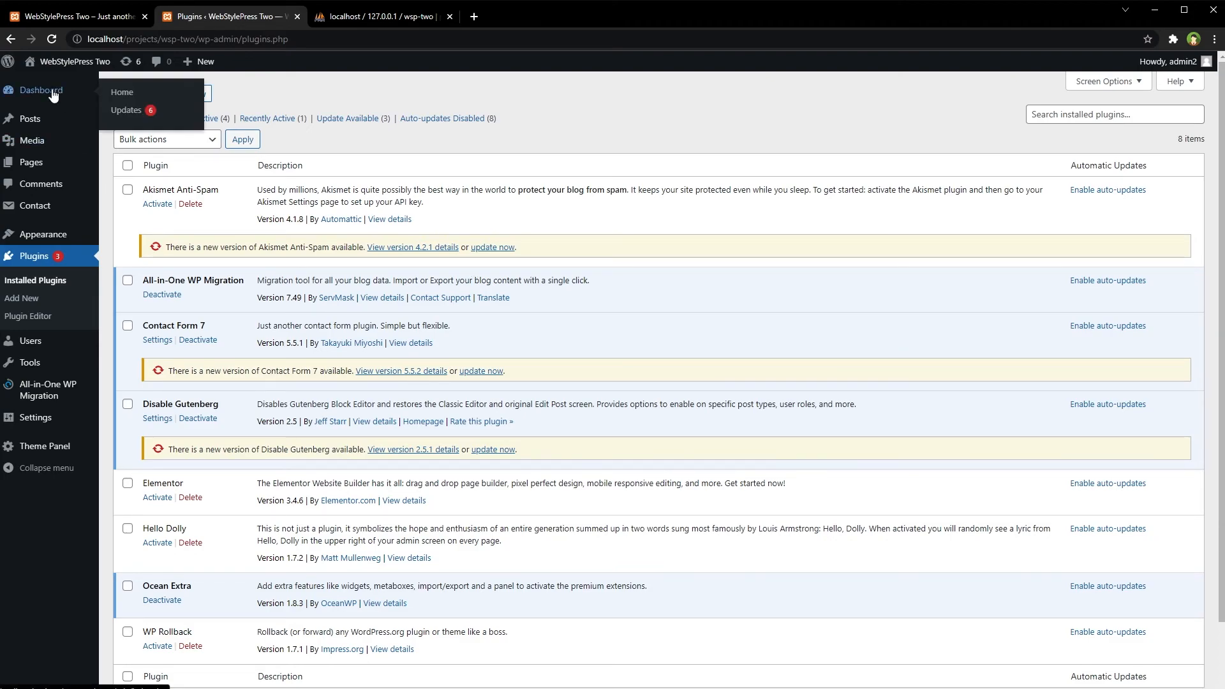
- Return to Dashboard Updates, still reporting current version 5.8.1
left_click(125, 109)
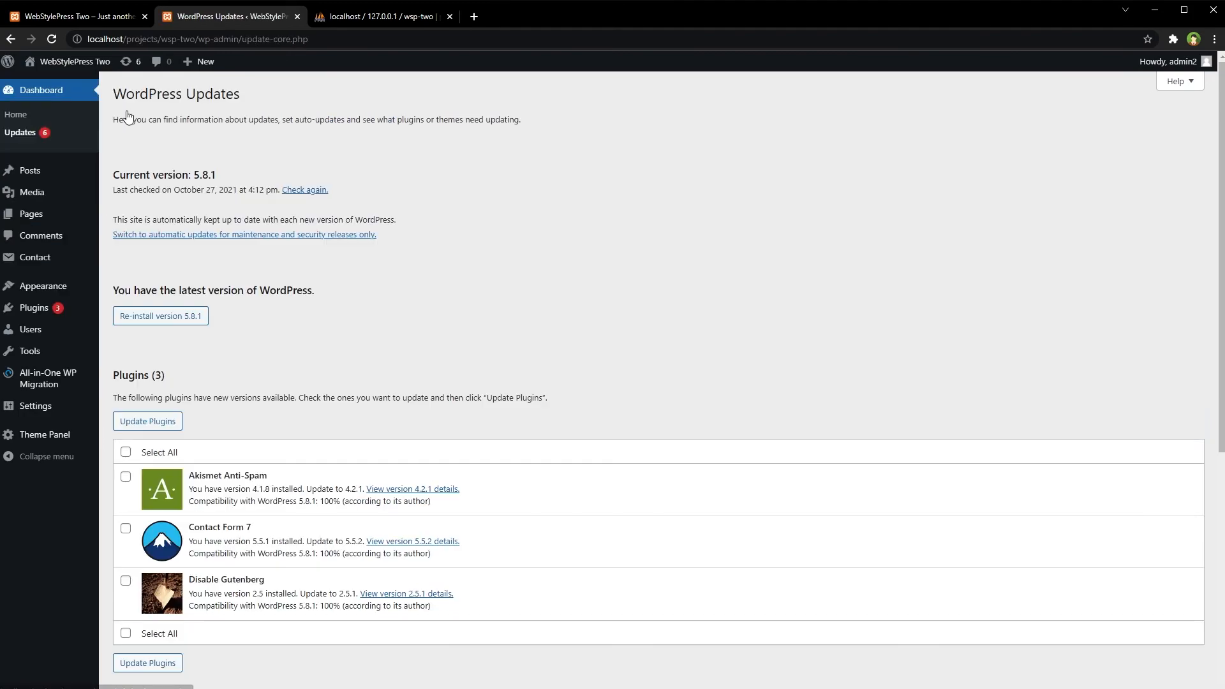
mouse_move(241, 106)
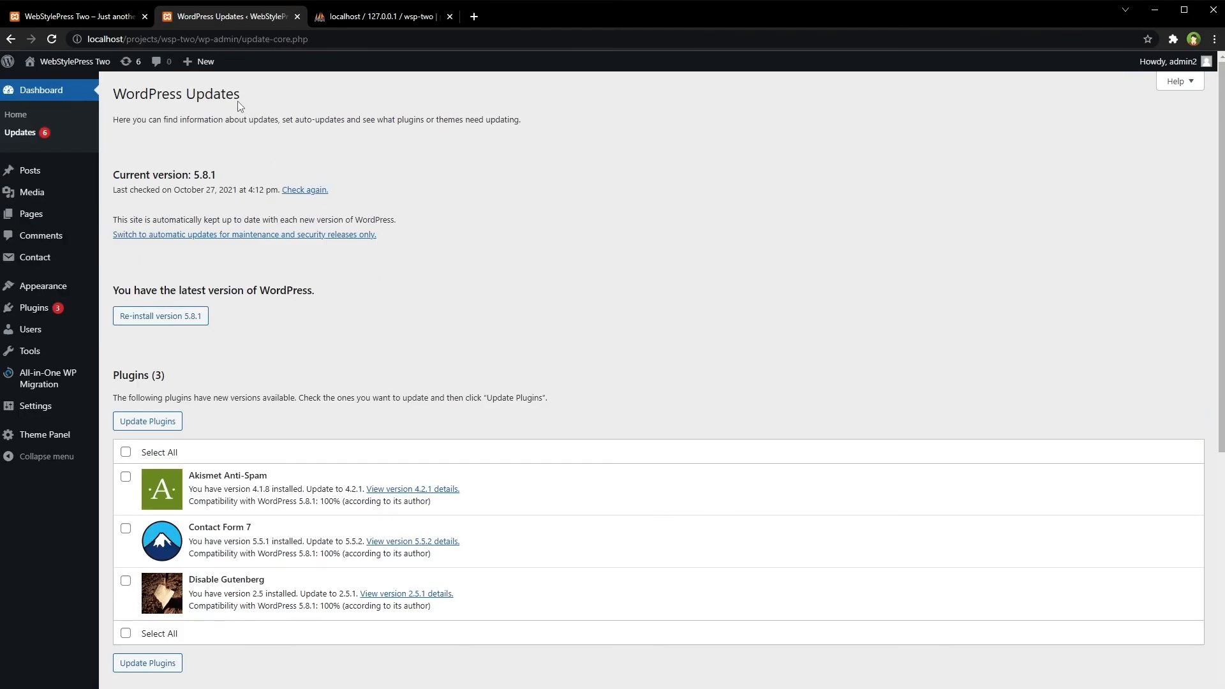
double_click(177, 93)
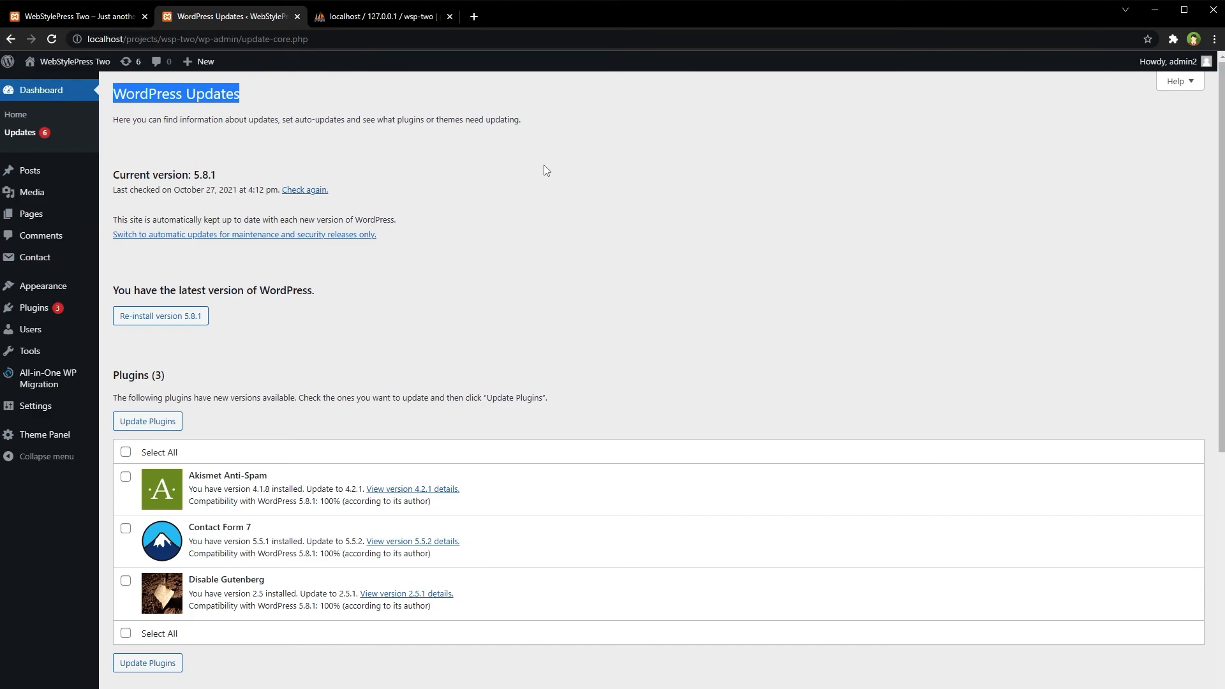